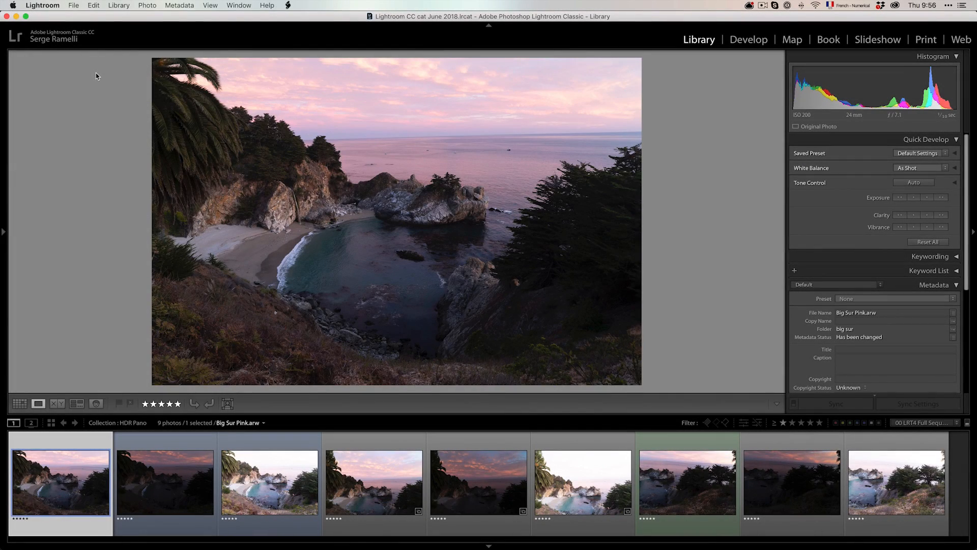
# Check the Lightroom version, then view the first bracketed Big Sur exposures.
pyautogui.click(42, 6)
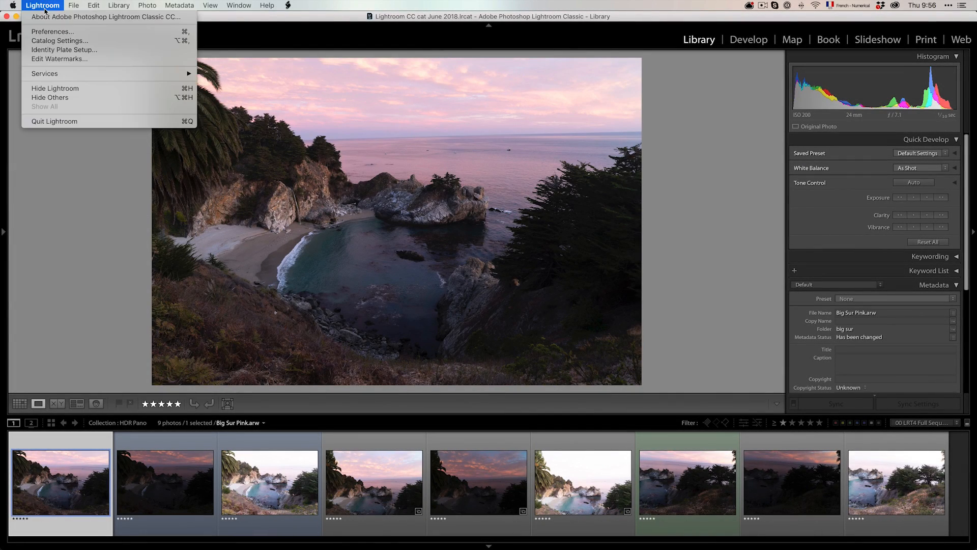
pyautogui.click(105, 16)
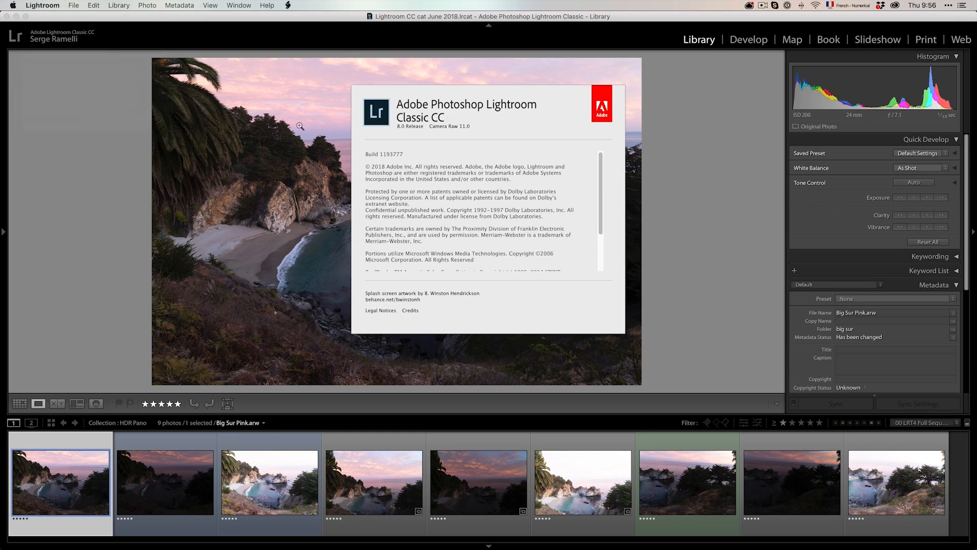
pyautogui.moveTo(402, 131)
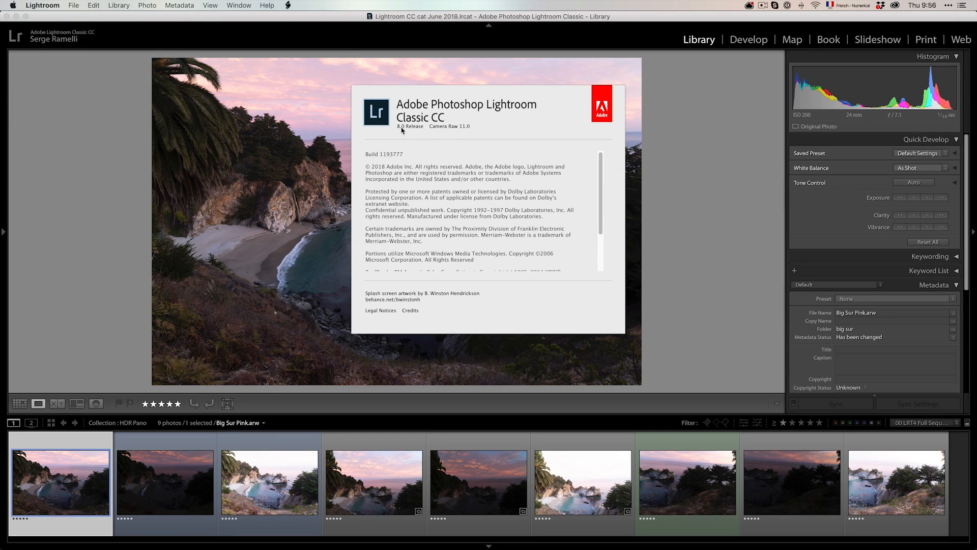
pyautogui.moveTo(107, 250)
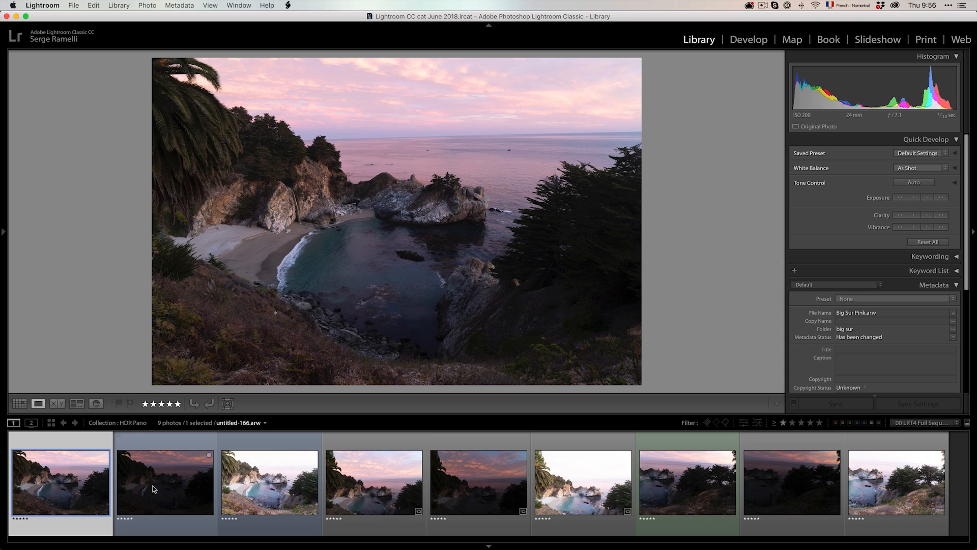
pyautogui.moveTo(154, 488)
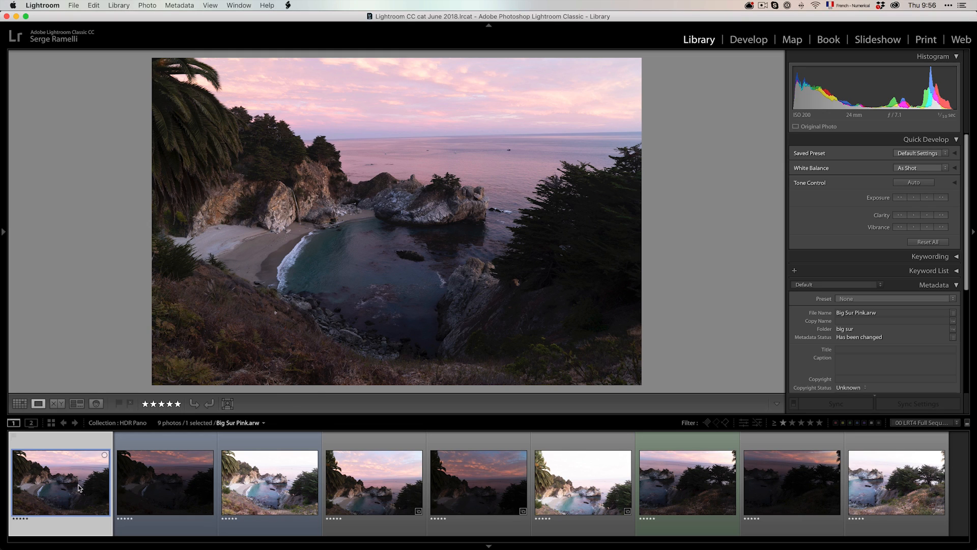
pyautogui.moveTo(79, 488)
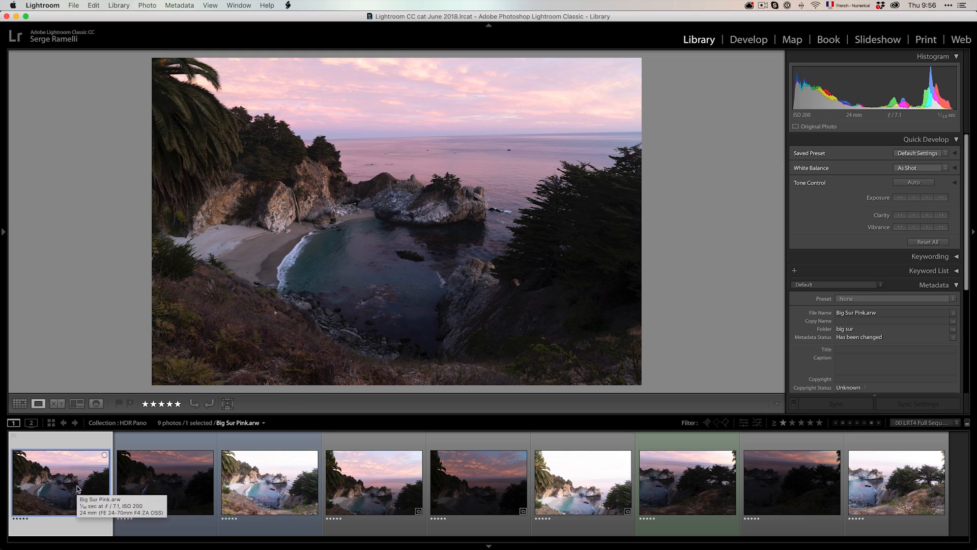
pyautogui.click(165, 482)
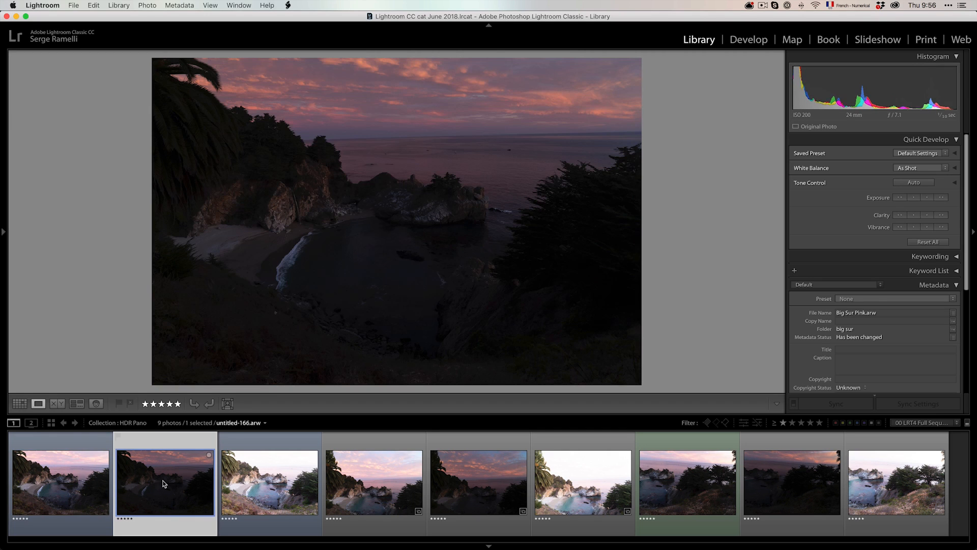
pyautogui.click(269, 482)
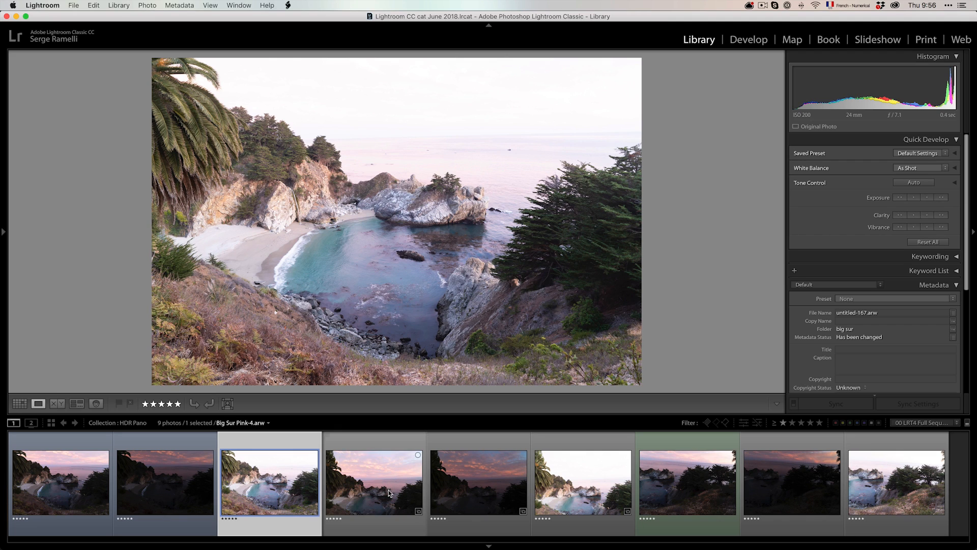
pyautogui.click(374, 482)
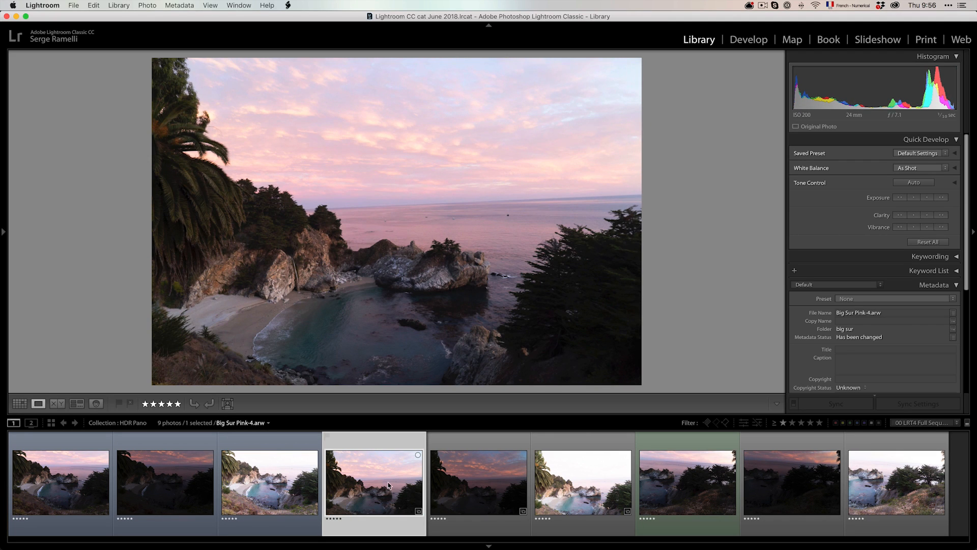
pyautogui.click(478, 482)
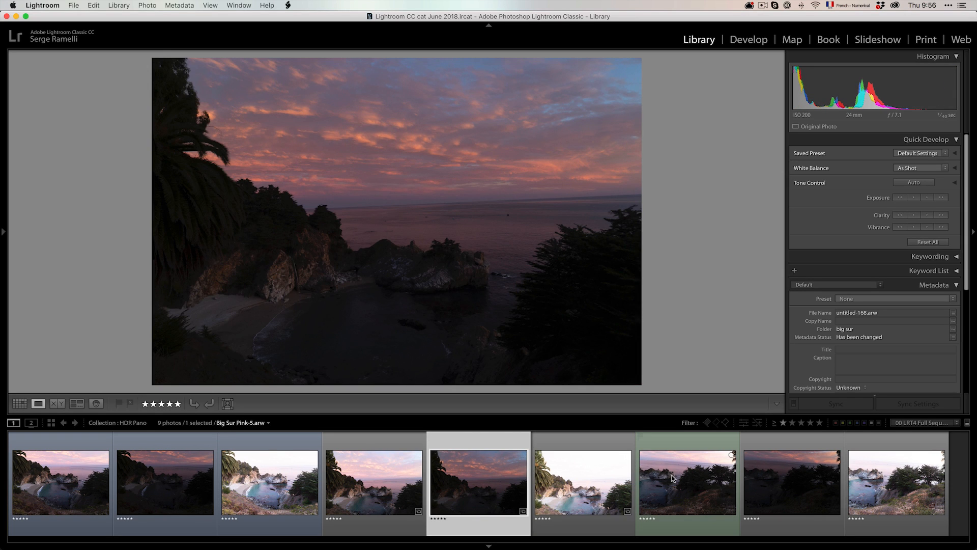
# View the remaining exposures through the bright last shot, then select all nine.
pyautogui.click(687, 482)
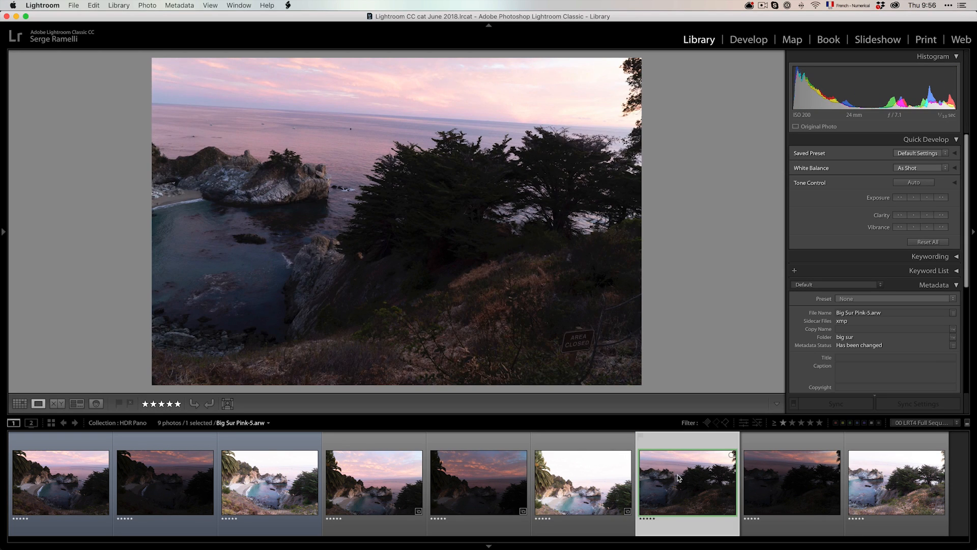
pyautogui.click(792, 481)
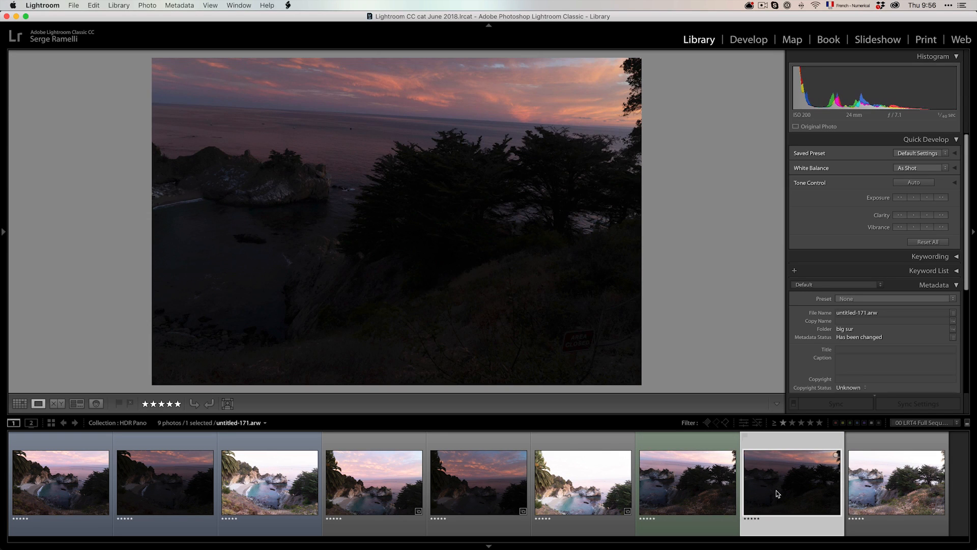
pyautogui.click(896, 481)
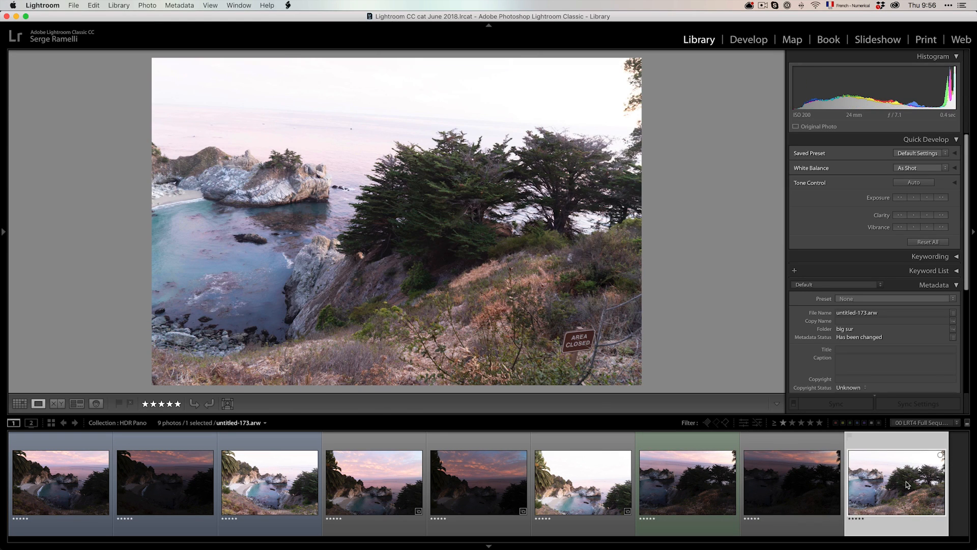
pyautogui.click(61, 481)
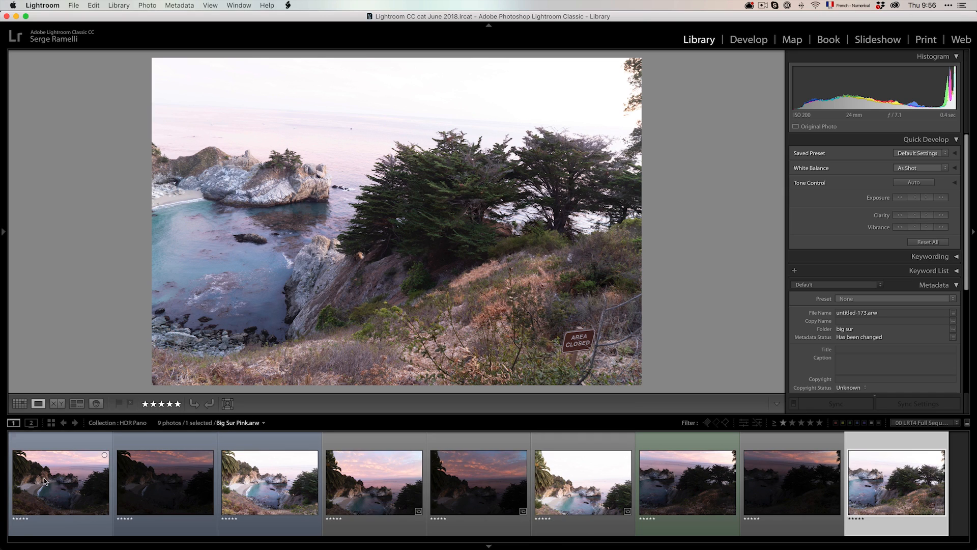
# Merge the selected photos using Photo Merge > HDR Panorama.
pyautogui.rightClick(44, 481)
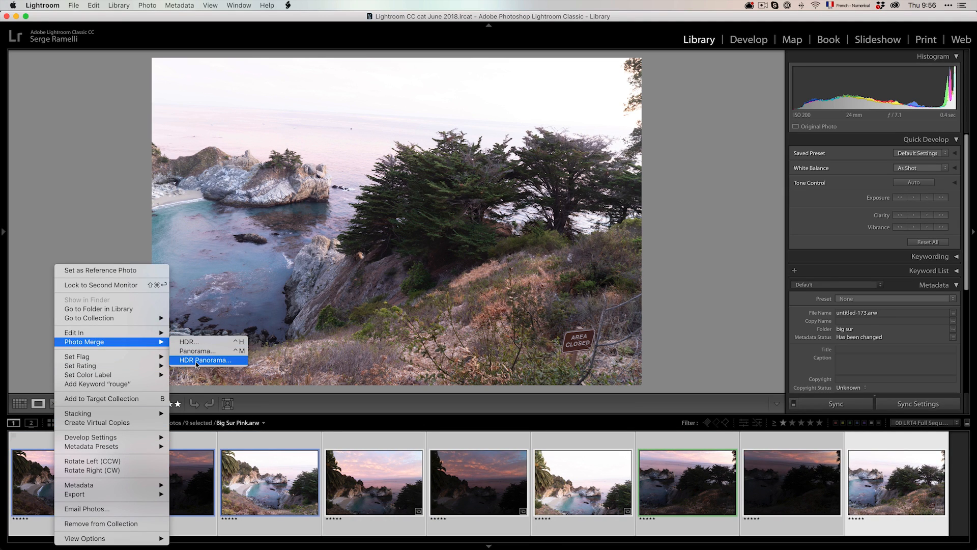
pyautogui.moveTo(208, 364)
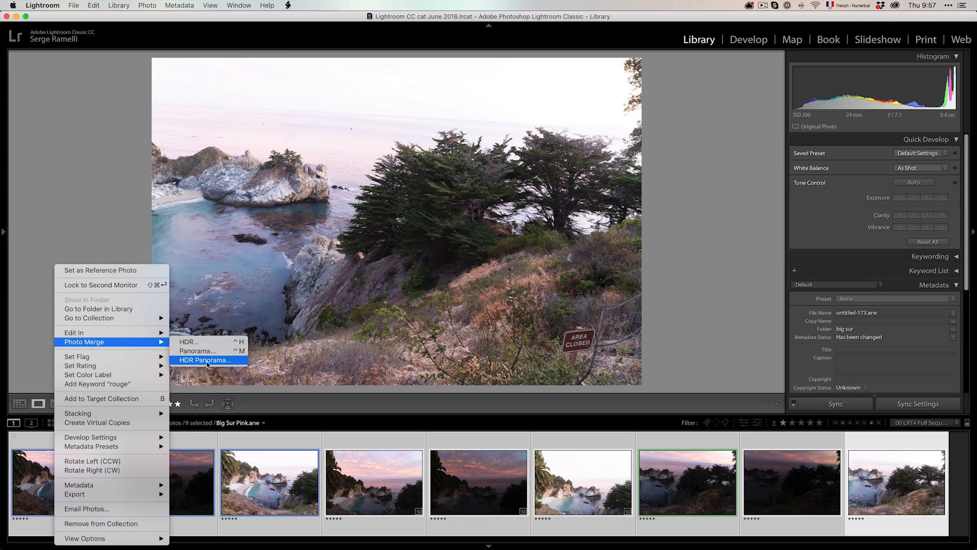
pyautogui.click(205, 360)
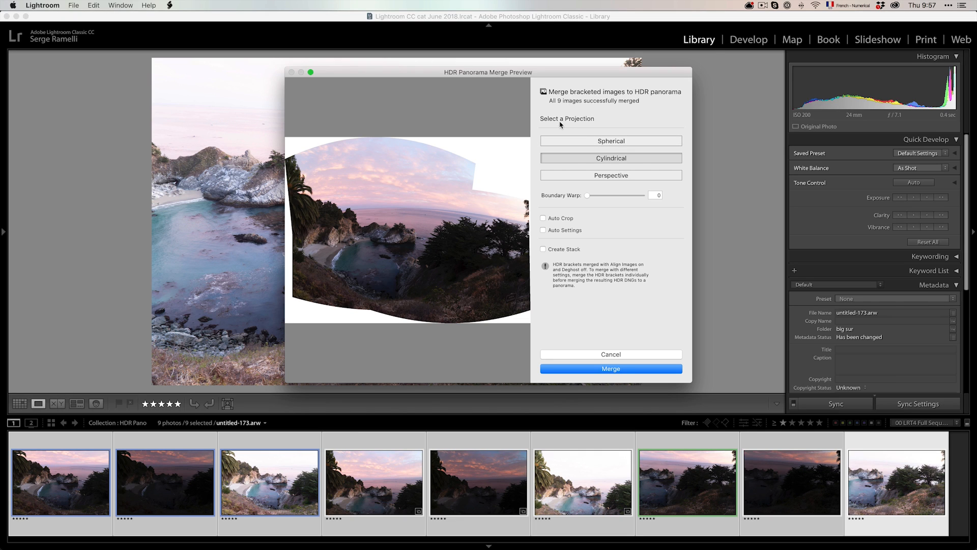
# Preview Spherical and Cylindrical projections, then settle on Perspective.
pyautogui.click(610, 140)
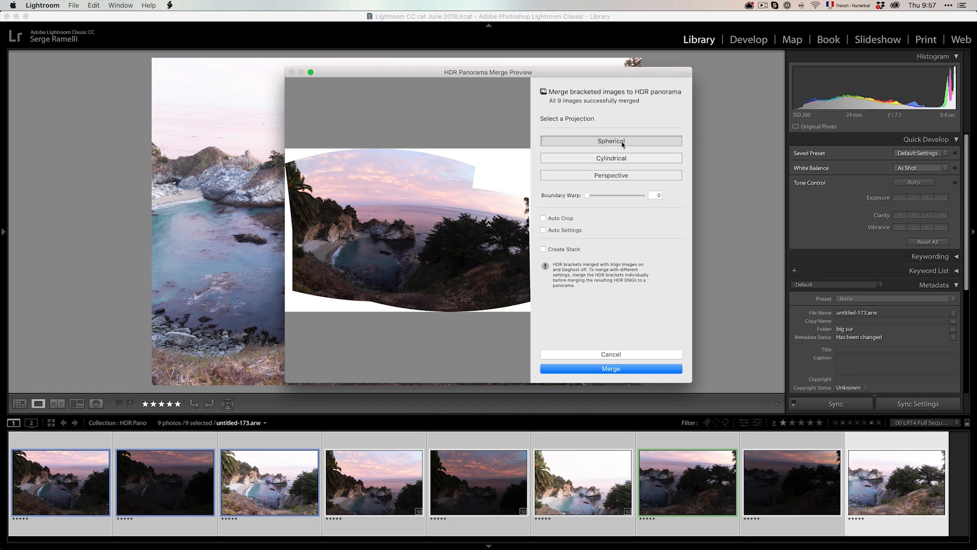
pyautogui.moveTo(422, 207)
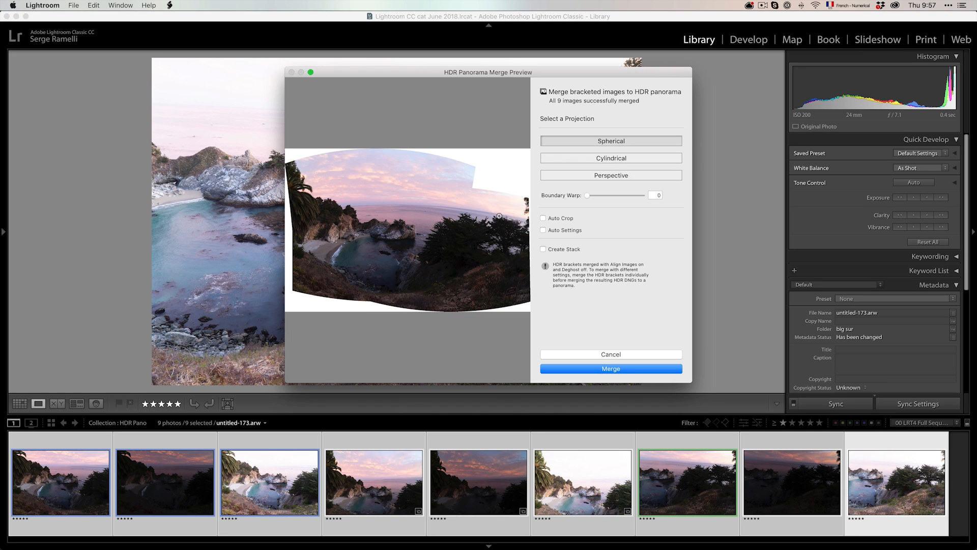
pyautogui.click(611, 158)
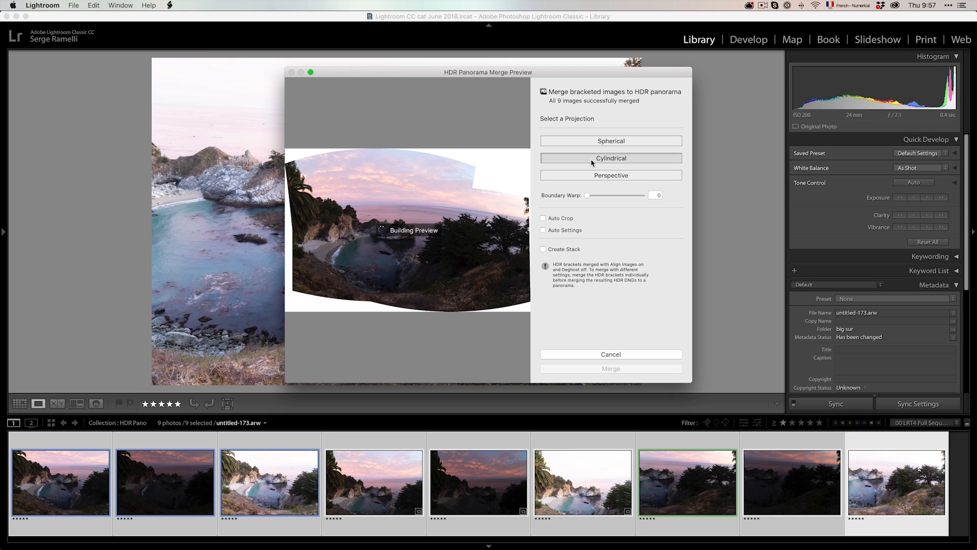
pyautogui.click(610, 175)
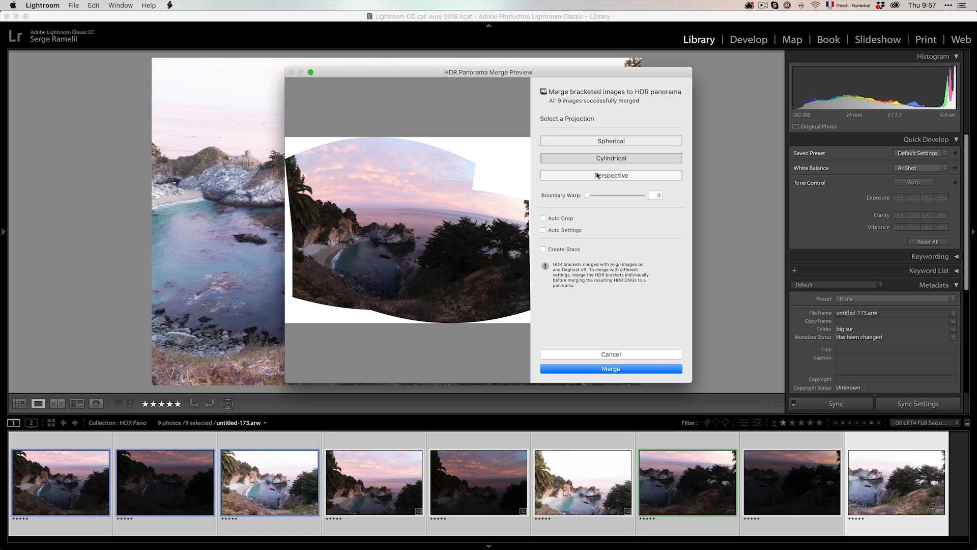
pyautogui.click(610, 175)
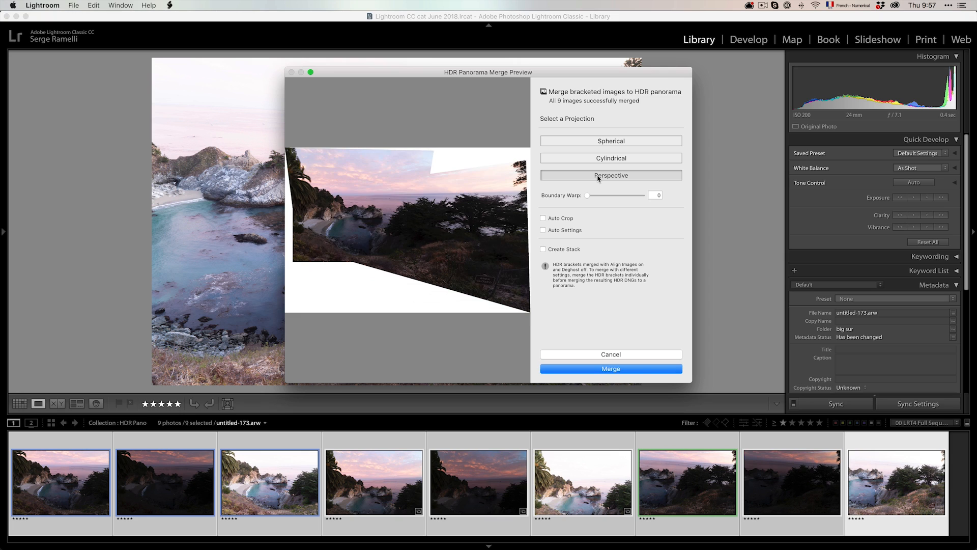
pyautogui.moveTo(348, 197)
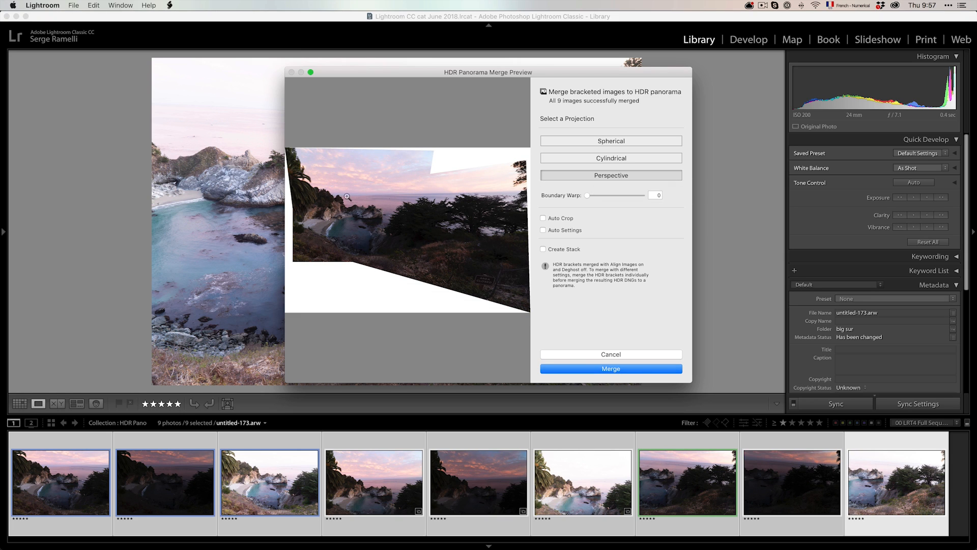
pyautogui.moveTo(505, 293)
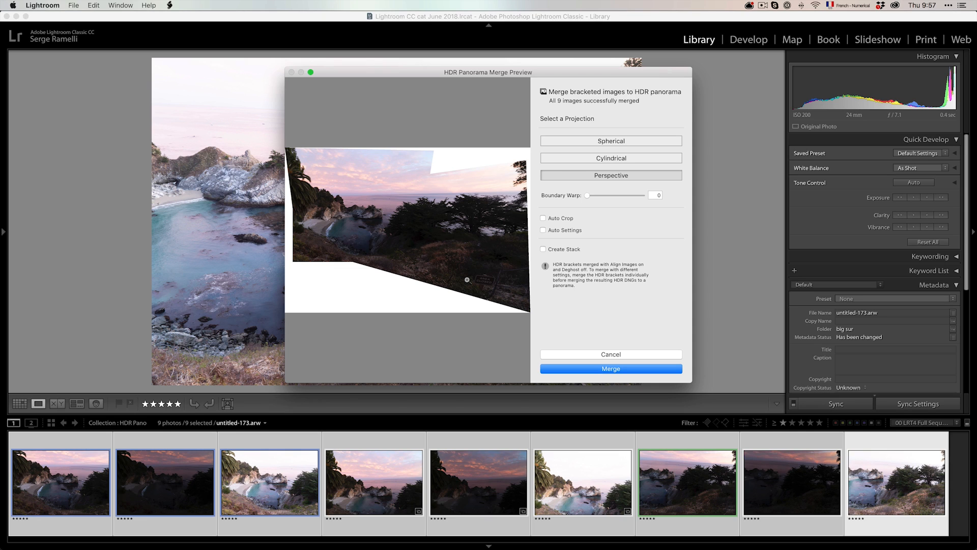
pyautogui.moveTo(417, 186)
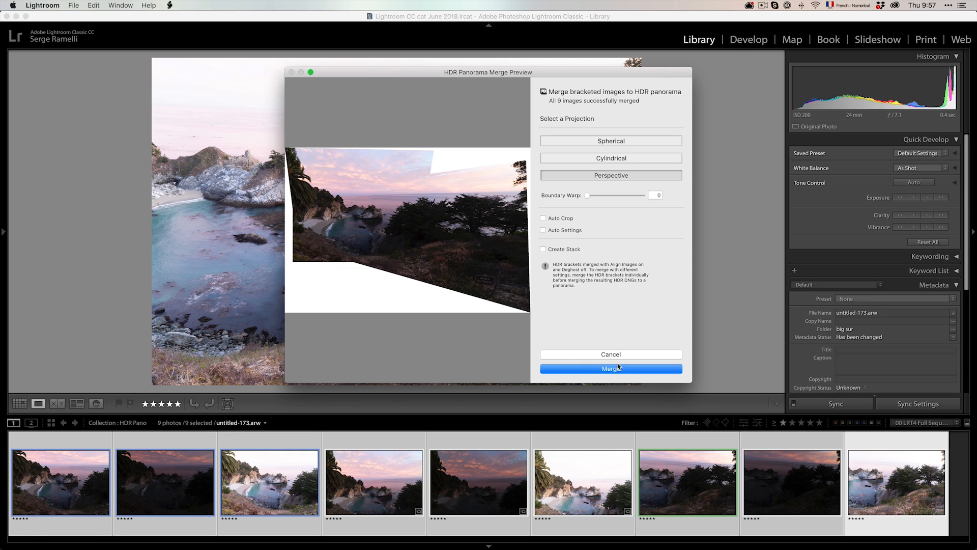
# Keep Perspective, turn Auto Crop off, leave Auto Settings off, and enable Create Stack.
pyautogui.click(544, 218)
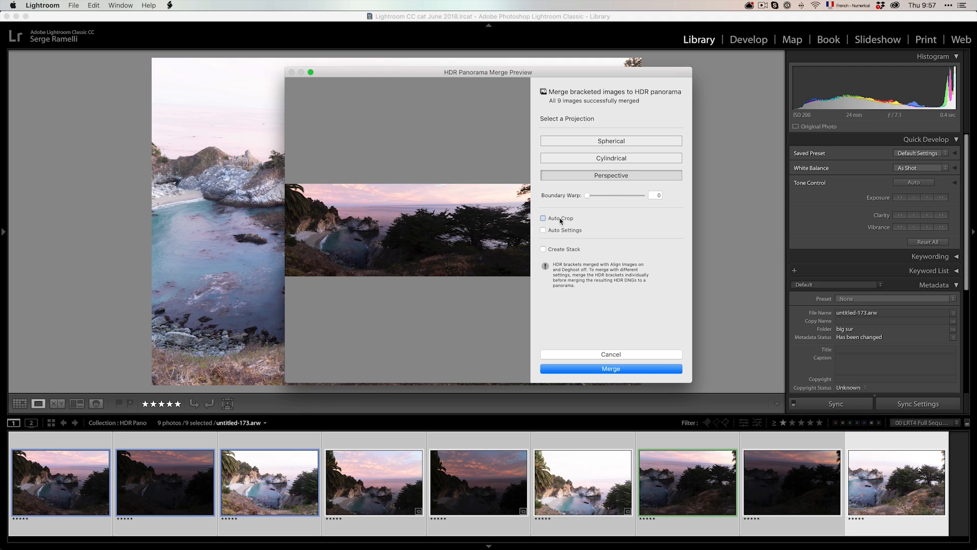
pyautogui.click(544, 217)
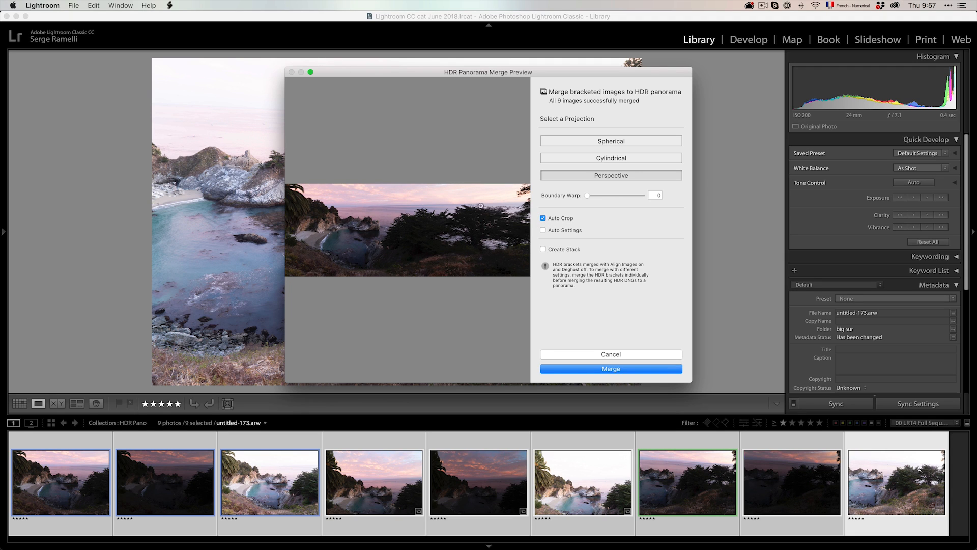
pyautogui.click(544, 218)
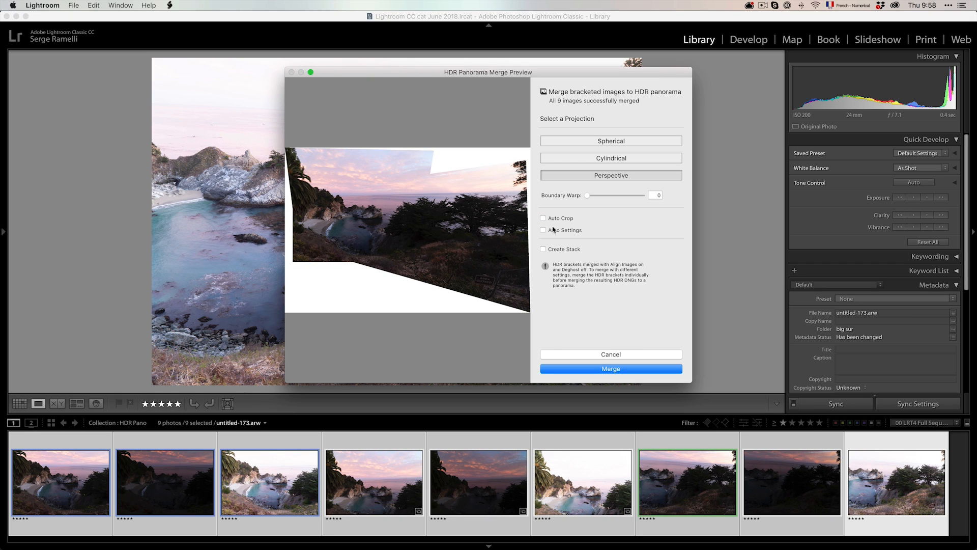
pyautogui.click(543, 230)
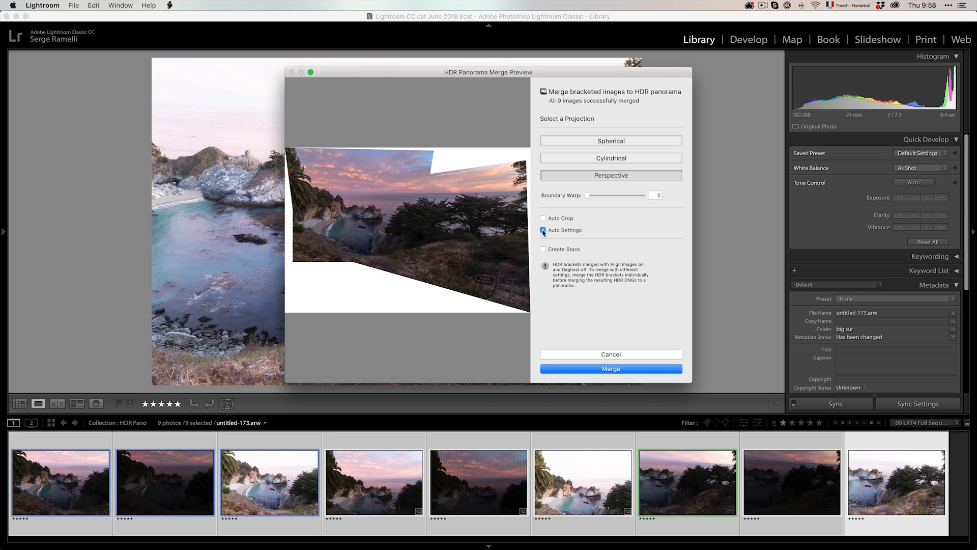
pyautogui.click(543, 230)
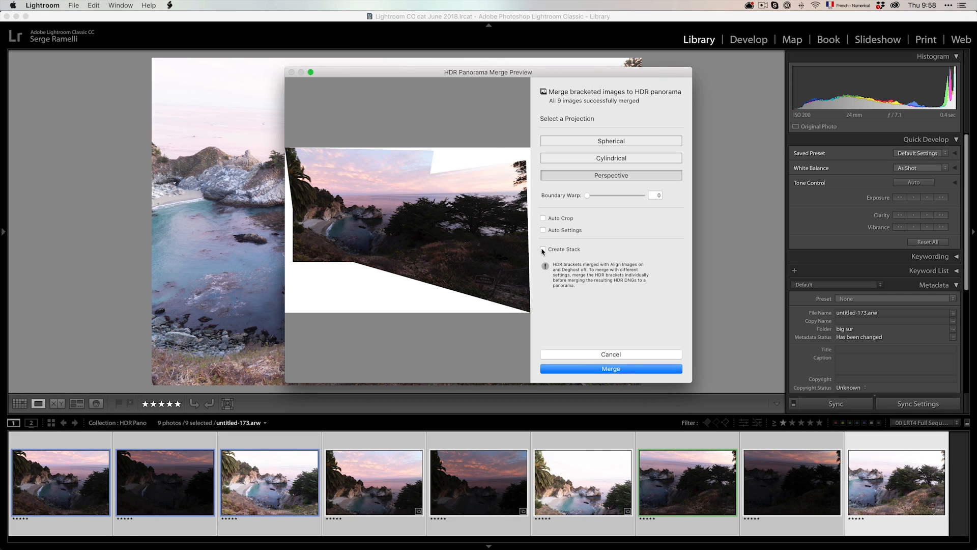
pyautogui.click(543, 249)
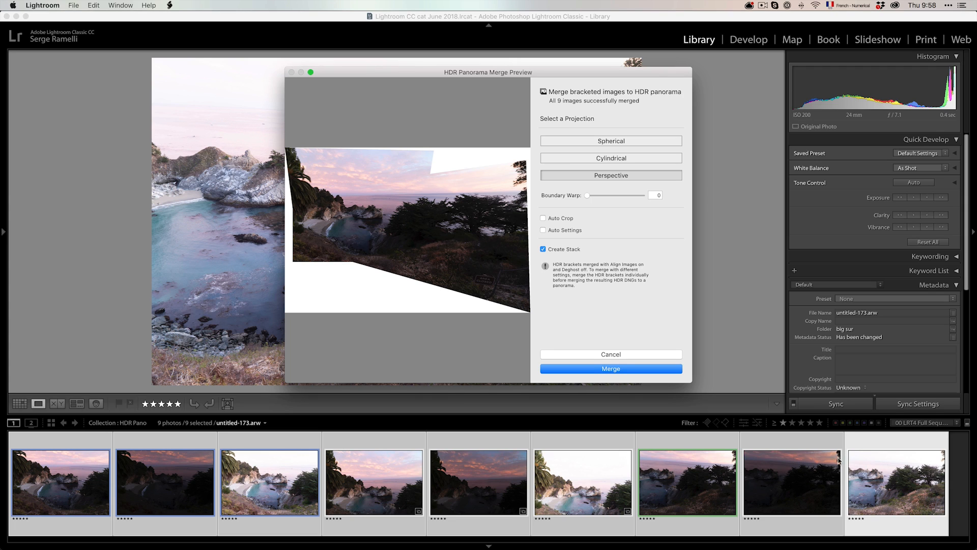
pyautogui.moveTo(574, 250)
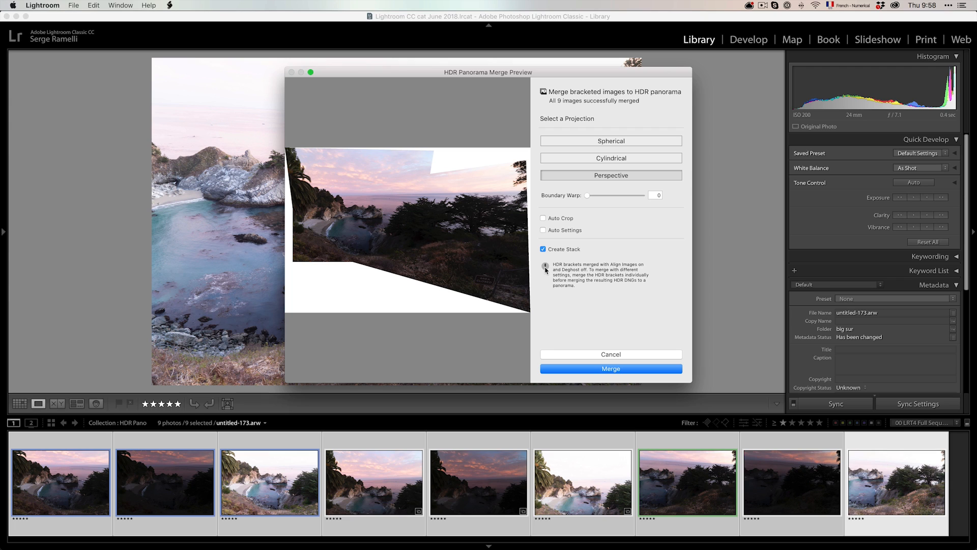
pyautogui.moveTo(644, 269)
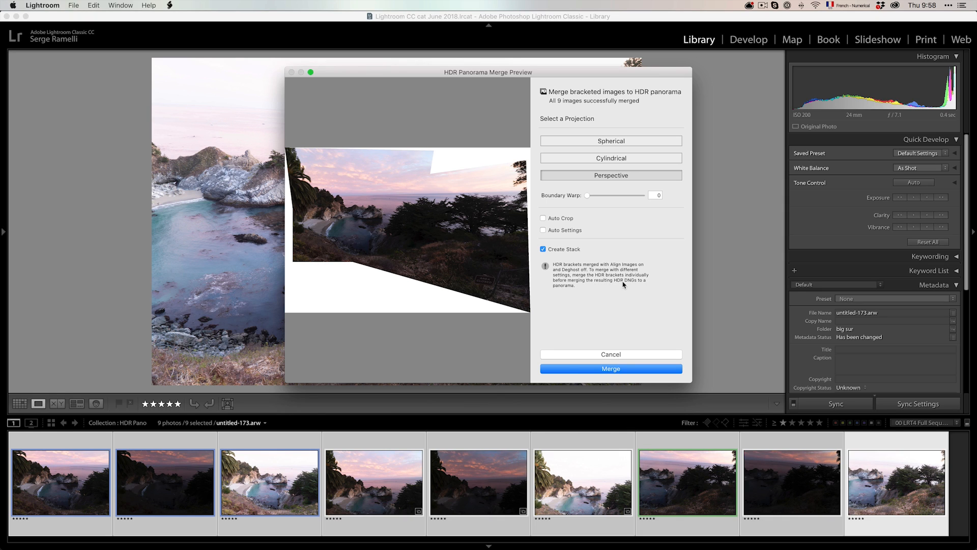
pyautogui.moveTo(574, 260)
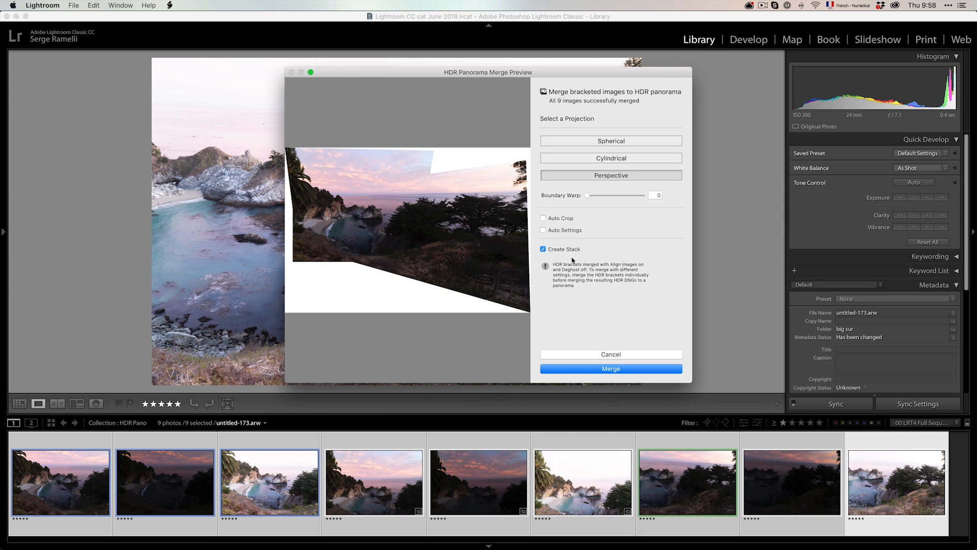
pyautogui.moveTo(578, 275)
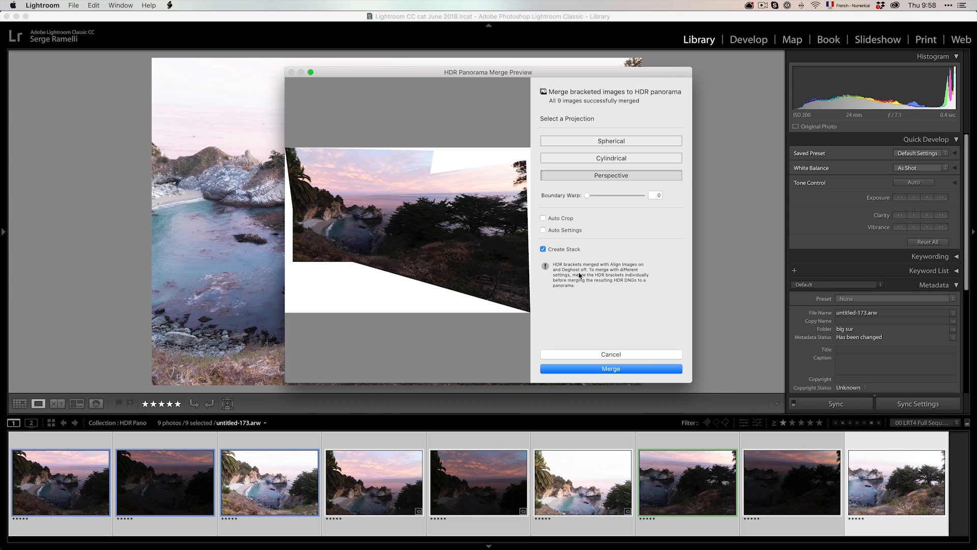
pyautogui.moveTo(619, 264)
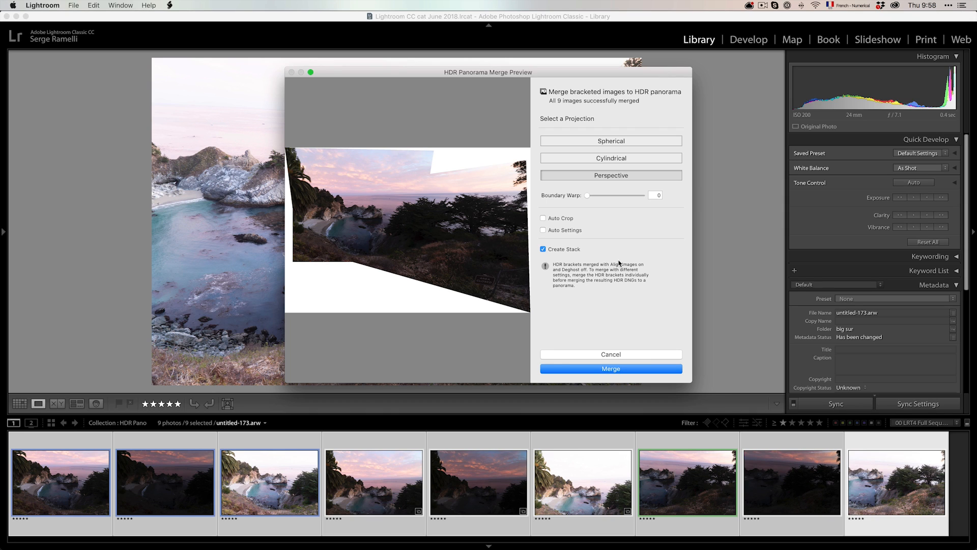
pyautogui.moveTo(618, 261)
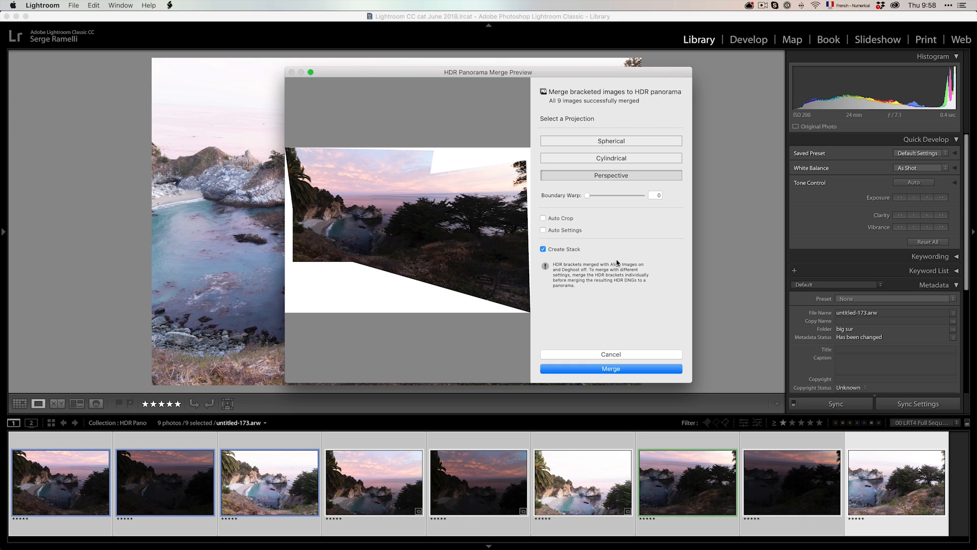
pyautogui.moveTo(527, 344)
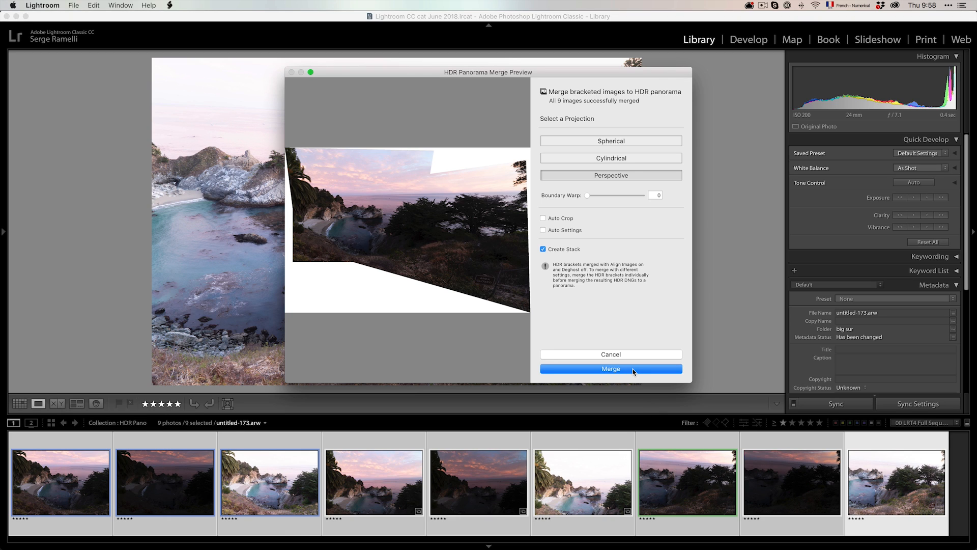
# Run the merge to produce the uncropped HDR panorama DNG.
pyautogui.click(611, 368)
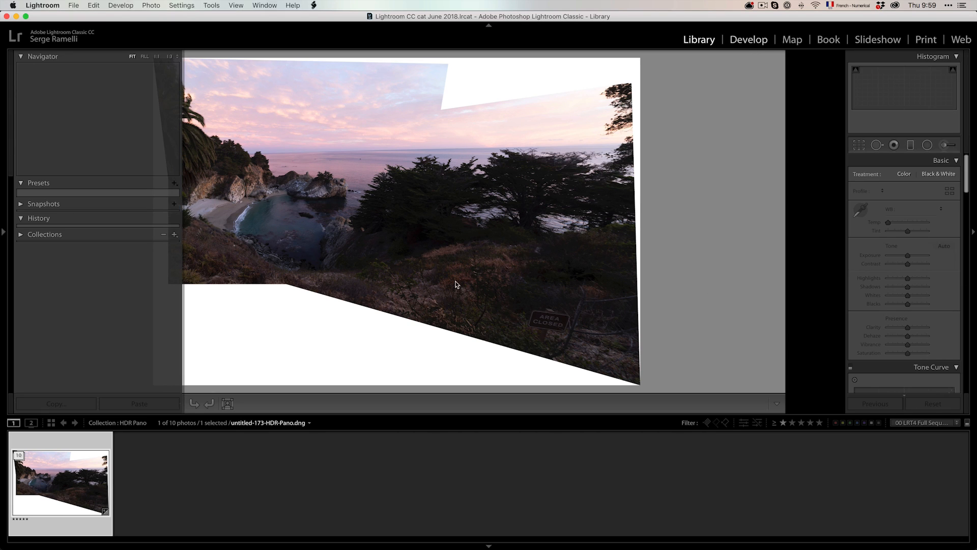
# Crop the panorama inward past the white edges, refining the right edge.
pyautogui.click(749, 39)
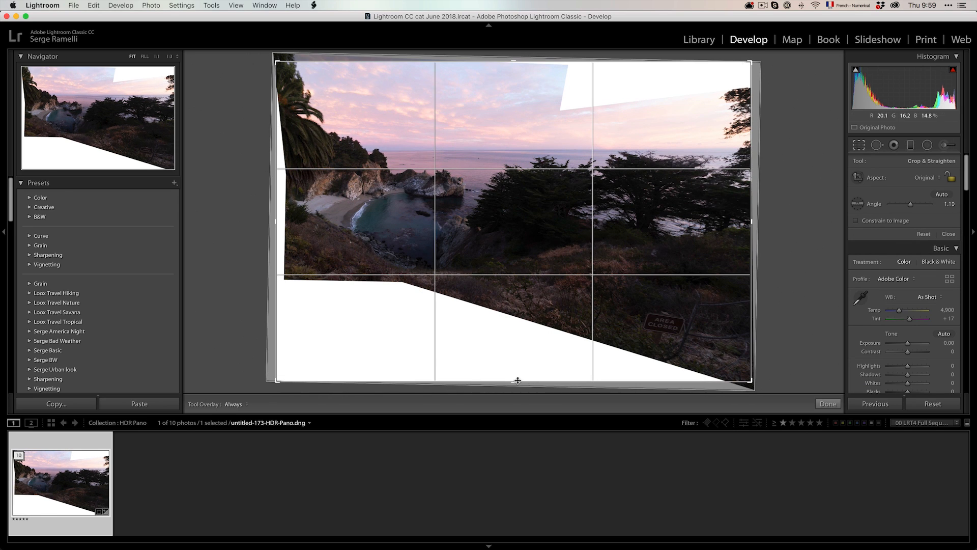
pyautogui.moveTo(513, 381); pyautogui.dragTo(509, 330)
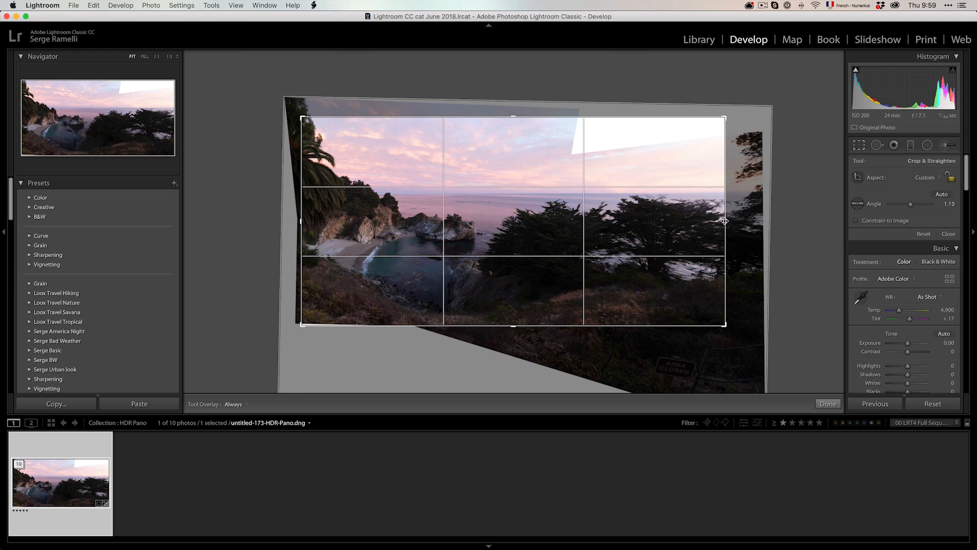
pyautogui.click(827, 403)
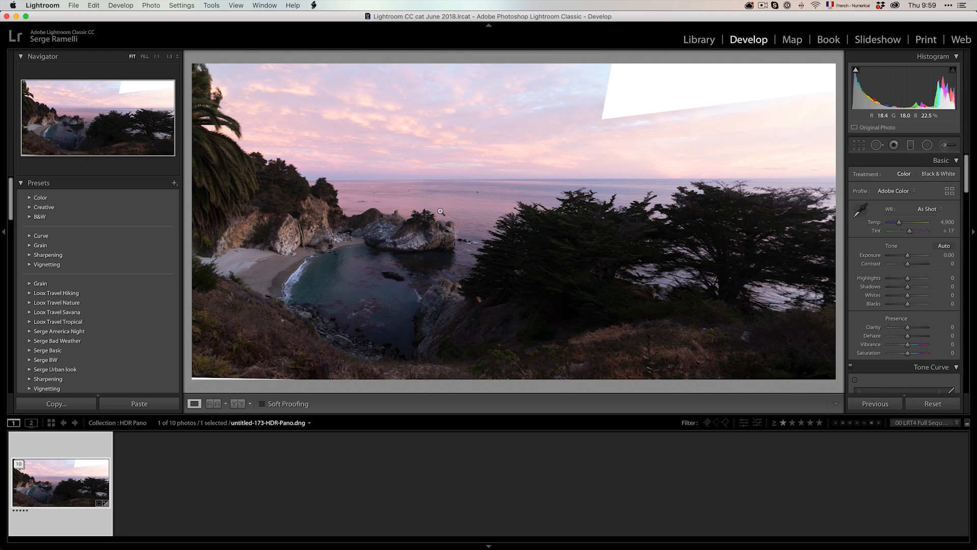
# Apply the crop, then set Highlights to -100 and Shadows to +84.
pyautogui.press('i')
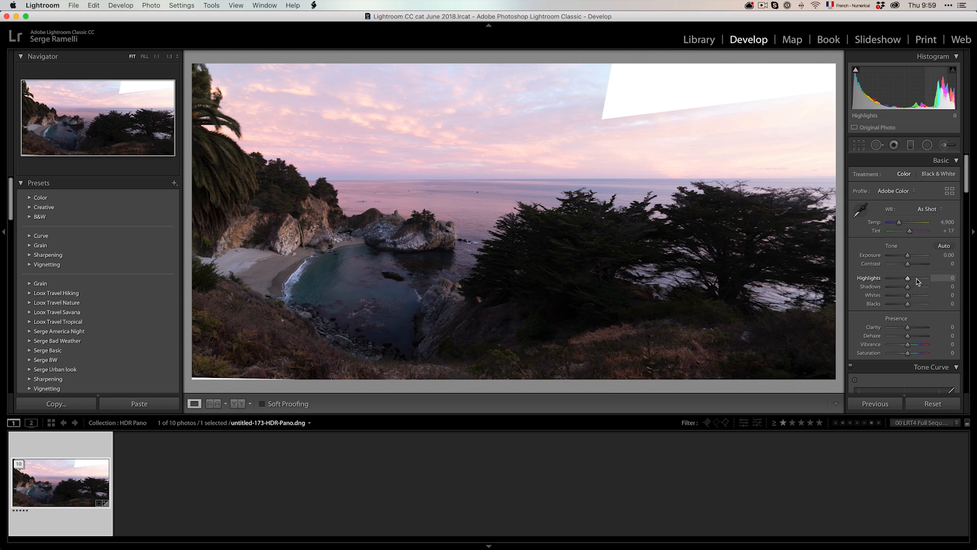
pyautogui.moveTo(925, 277); pyautogui.dragTo(907, 278)
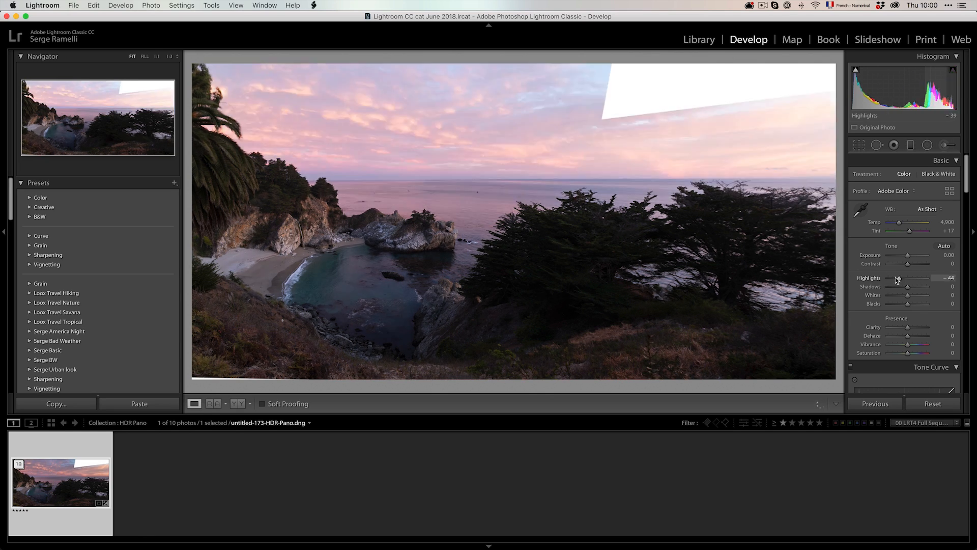
pyautogui.moveTo(908, 286); pyautogui.dragTo(928, 286)
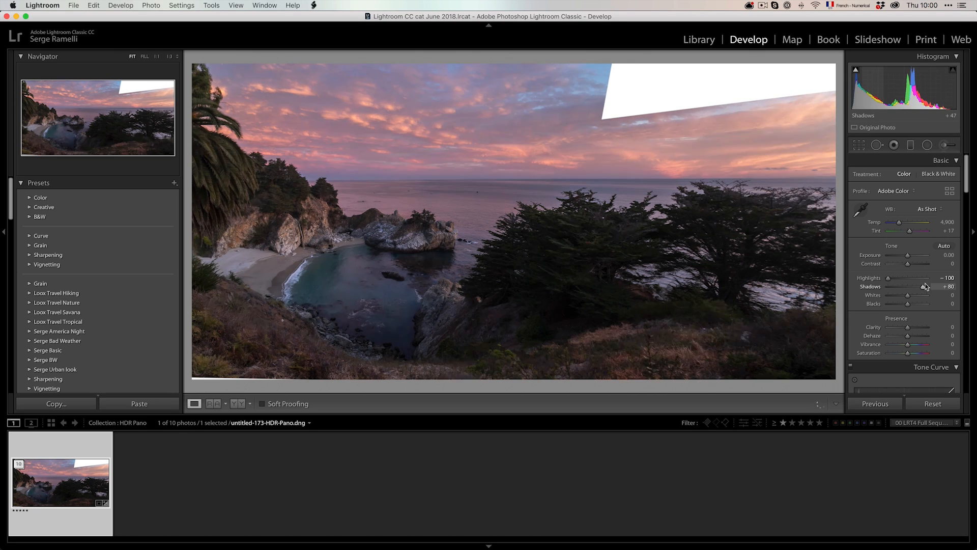
pyautogui.moveTo(925, 286); pyautogui.dragTo(940, 286)
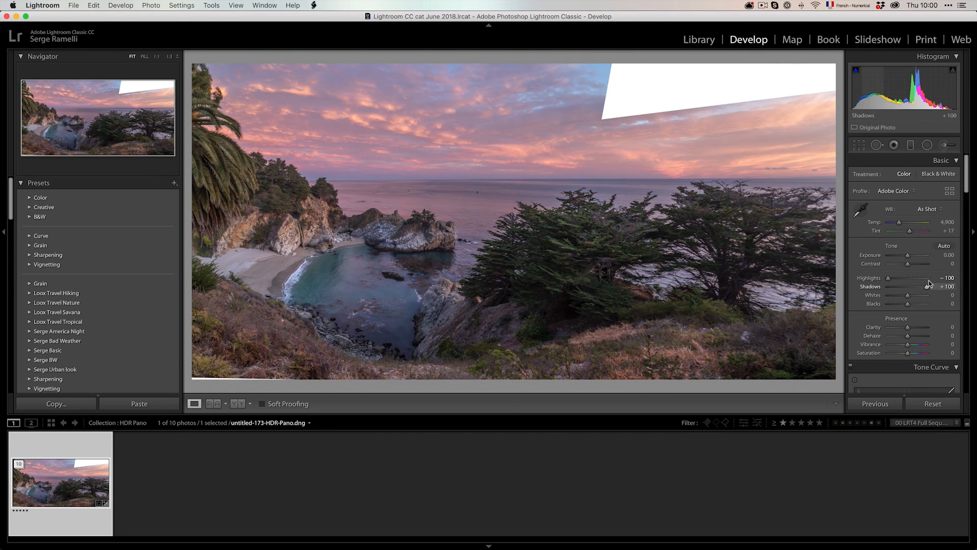
pyautogui.moveTo(922, 286); pyautogui.dragTo(910, 286)
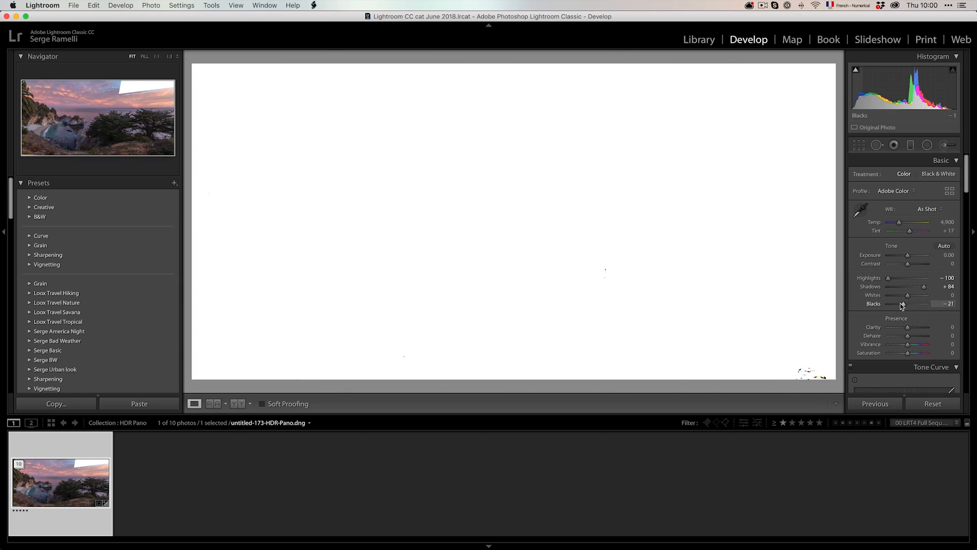
# Set Blacks to -51 and Whites to +59 while checking clipping.
pyautogui.moveTo(900, 303); pyautogui.dragTo(897, 303)
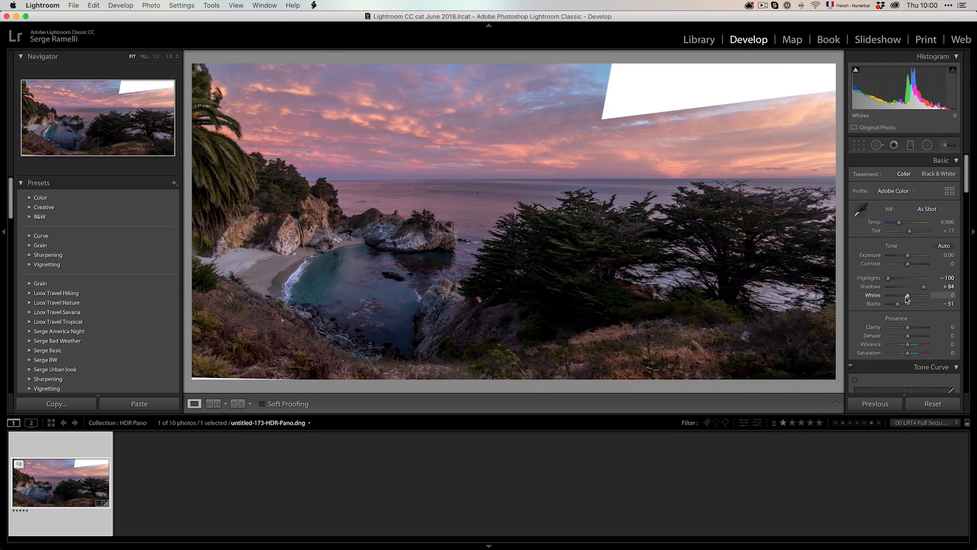
pyautogui.moveTo(907, 295); pyautogui.dragTo(915, 295)
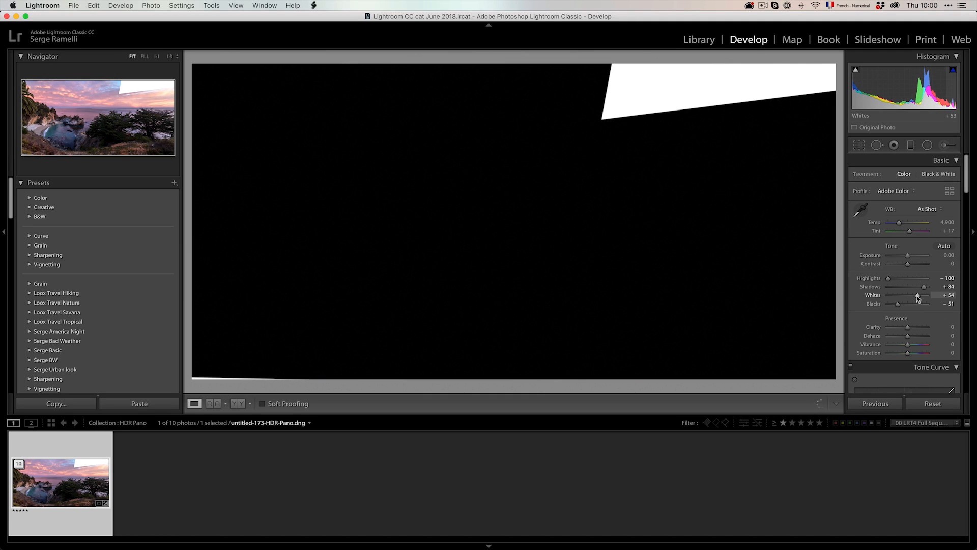
pyautogui.moveTo(907, 294); pyautogui.dragTo(916, 294)
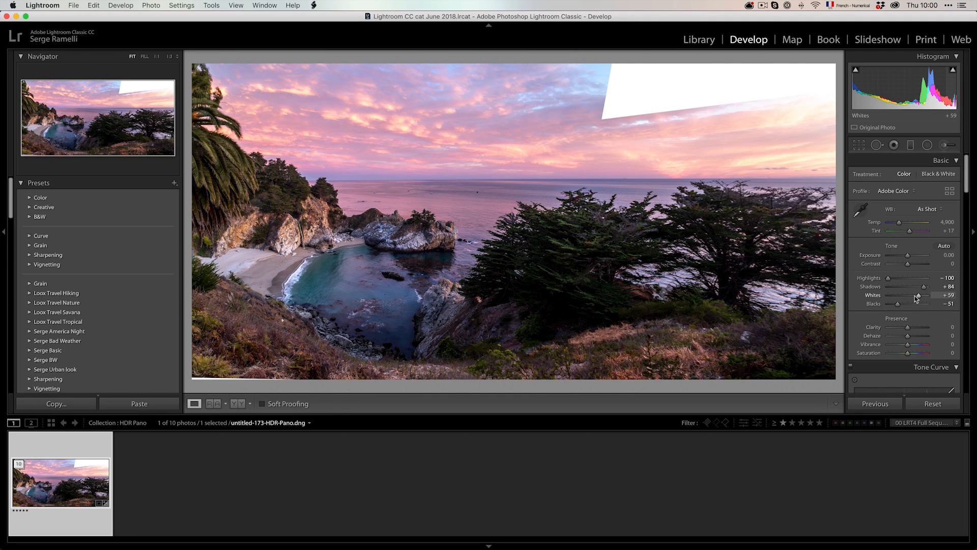
pyautogui.moveTo(477, 171)
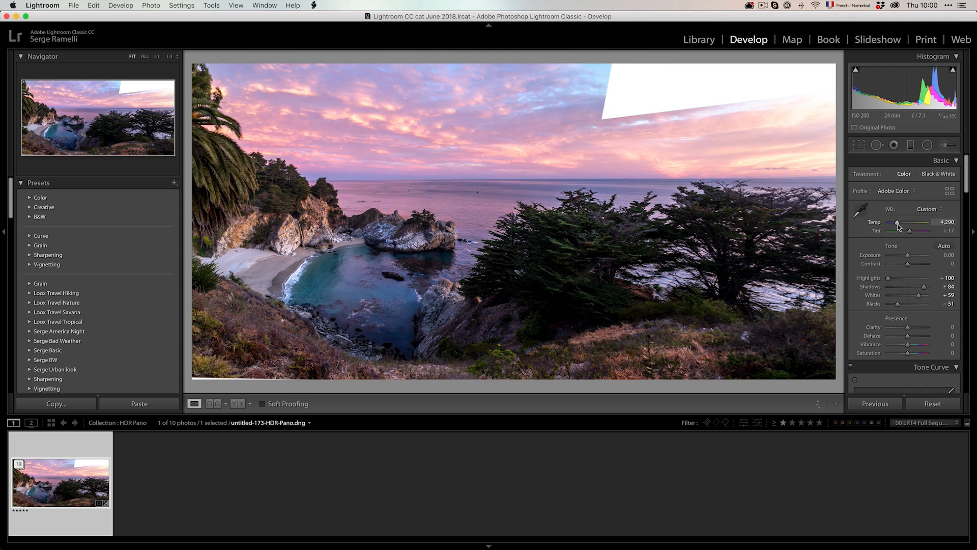
# Nudge temperature and tint, and raise Contrast to +18.
pyautogui.moveTo(897, 229); pyautogui.dragTo(900, 230)
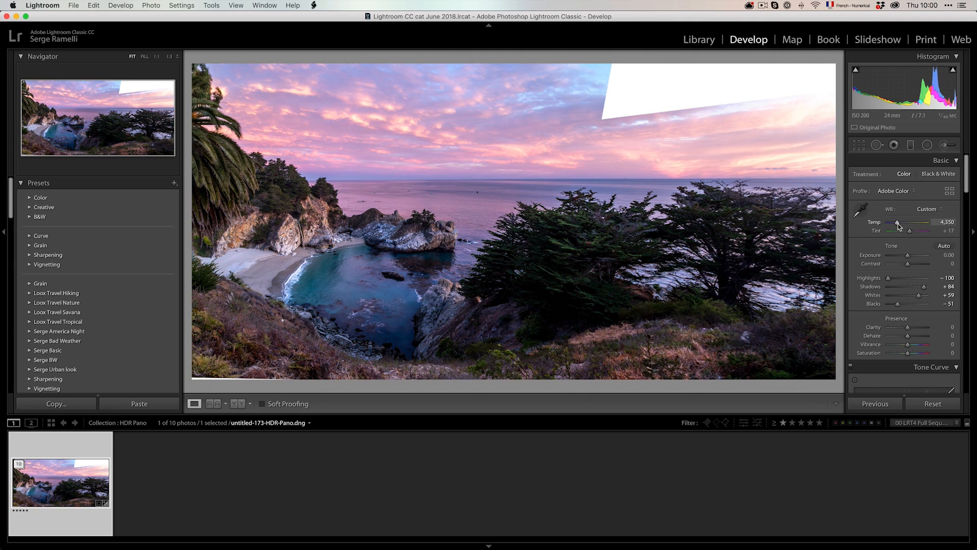
pyautogui.moveTo(896, 230); pyautogui.dragTo(904, 230)
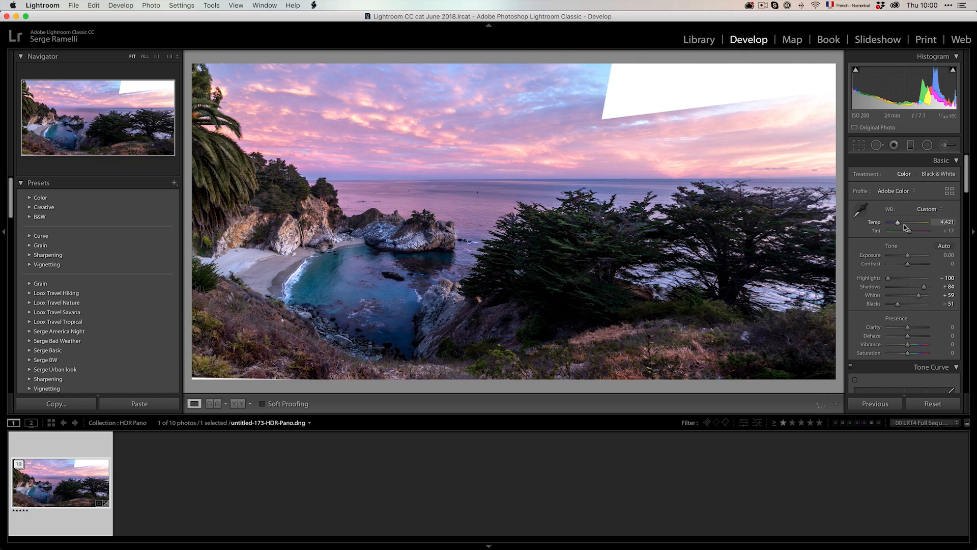
pyautogui.moveTo(912, 230); pyautogui.dragTo(906, 231)
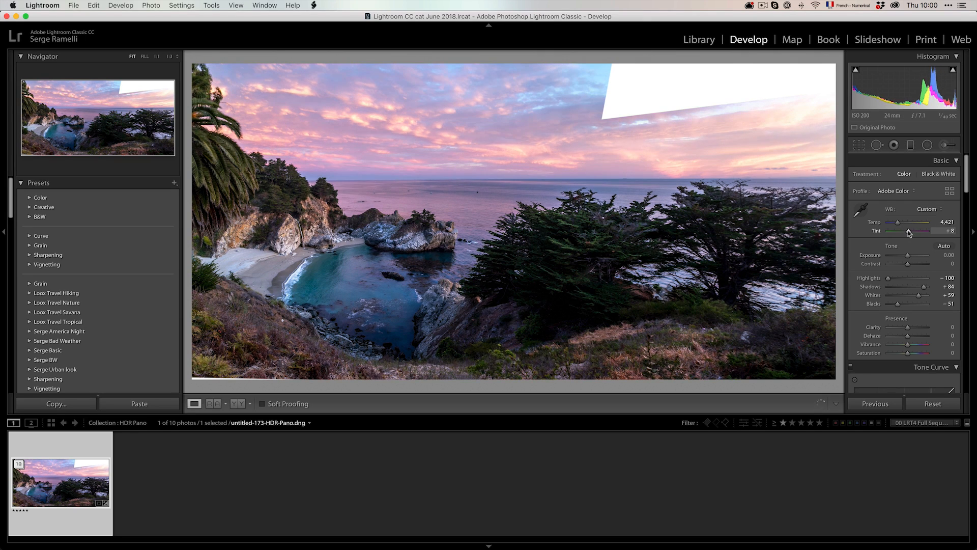
pyautogui.moveTo(904, 232); pyautogui.dragTo(916, 232)
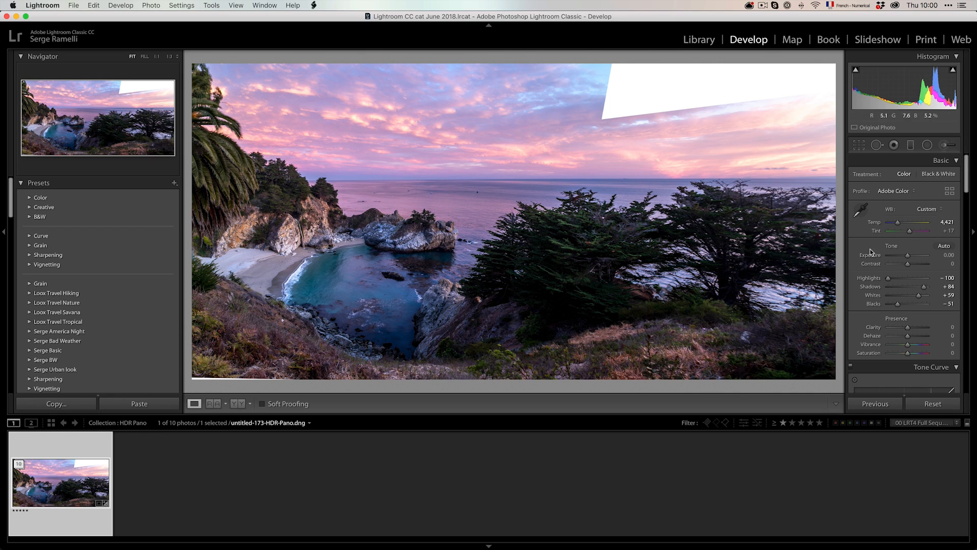
pyautogui.moveTo(907, 263); pyautogui.dragTo(916, 264)
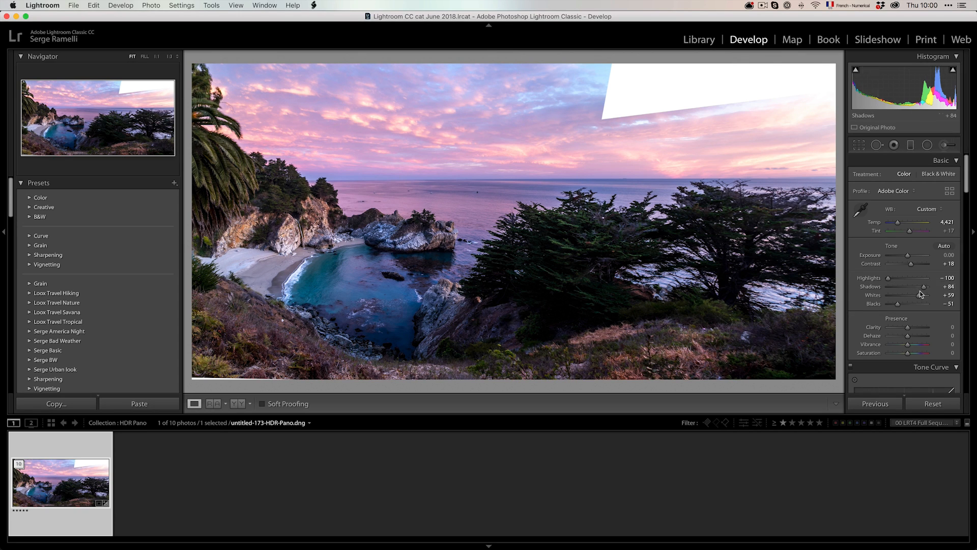
# Set Shadows +96, Highlights -80, Blacks -43, Whites +46, Vibrance -3, and Tint +8.
pyautogui.moveTo(922, 286); pyautogui.dragTo(928, 287)
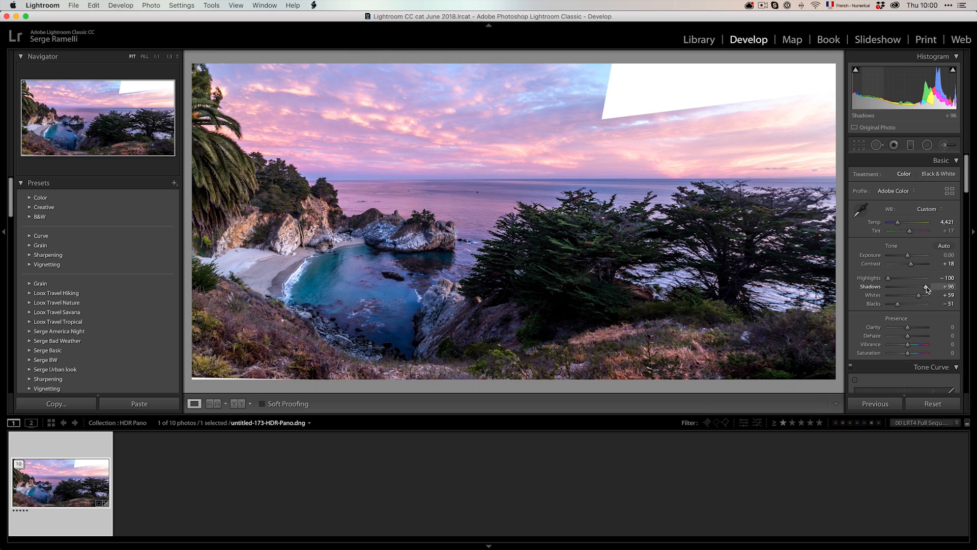
pyautogui.moveTo(888, 278); pyautogui.dragTo(896, 278)
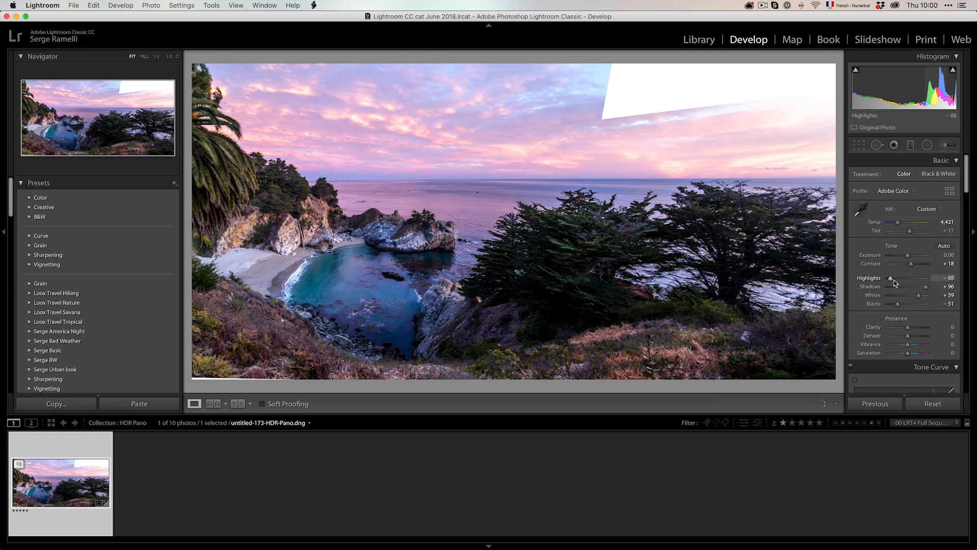
pyautogui.moveTo(903, 303); pyautogui.dragTo(900, 303)
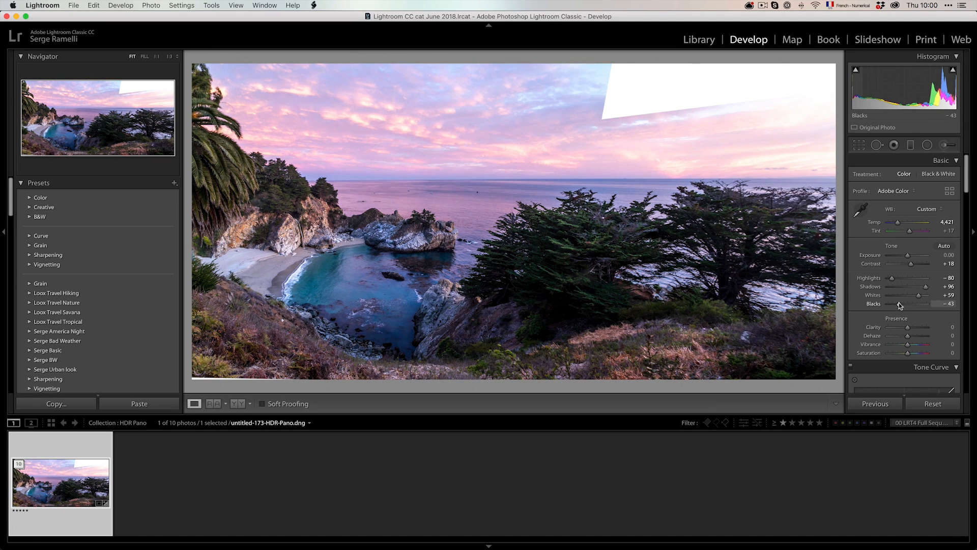
pyautogui.moveTo(906, 295); pyautogui.dragTo(916, 295)
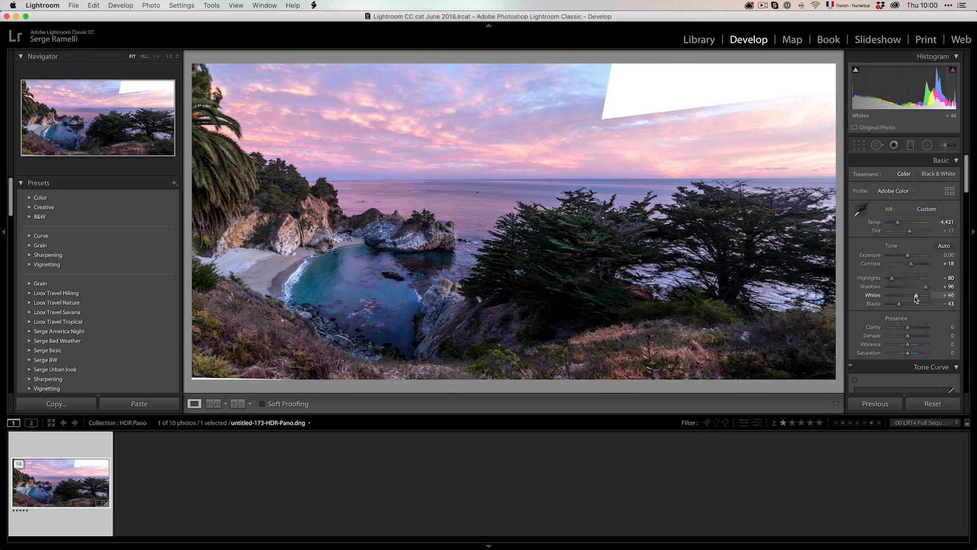
pyautogui.moveTo(924, 287)
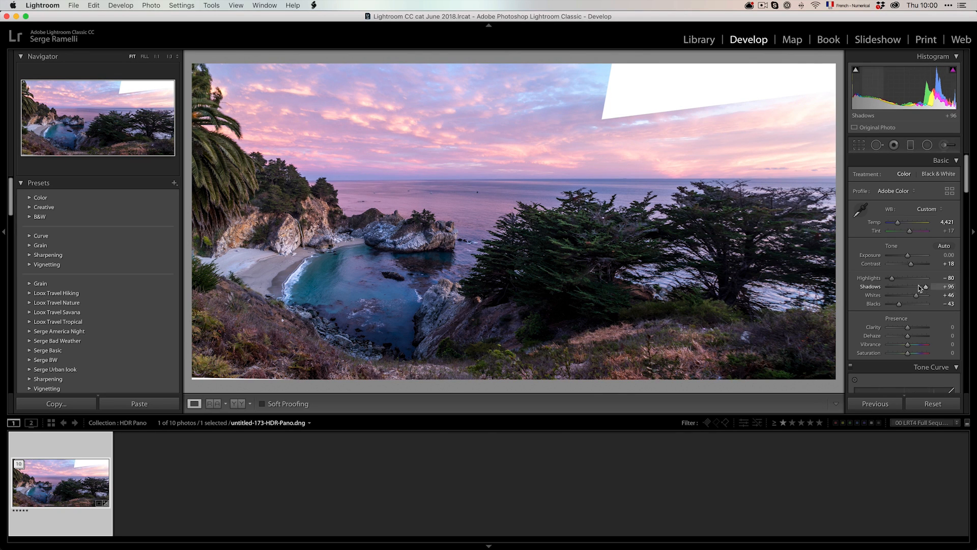
pyautogui.moveTo(916, 344); pyautogui.dragTo(907, 344)
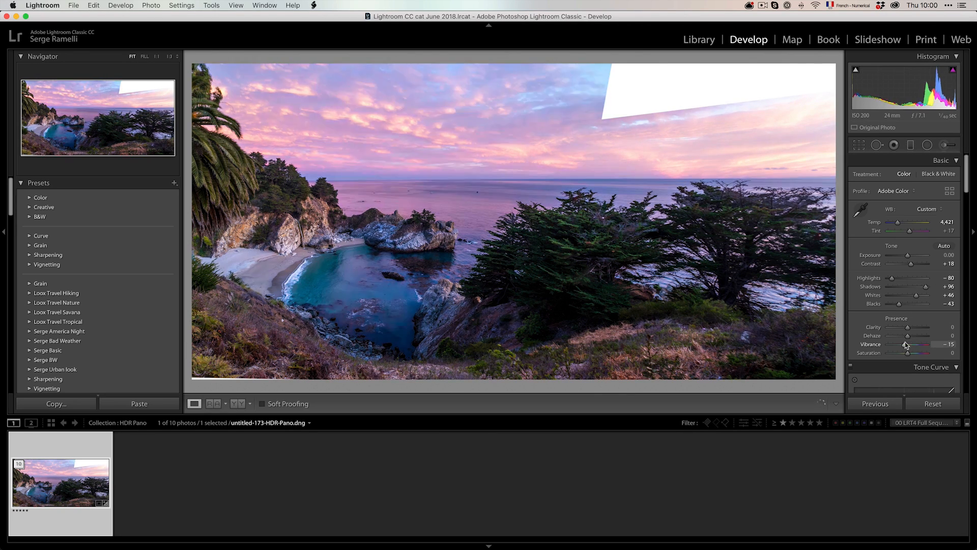
pyautogui.moveTo(911, 344); pyautogui.dragTo(918, 344)
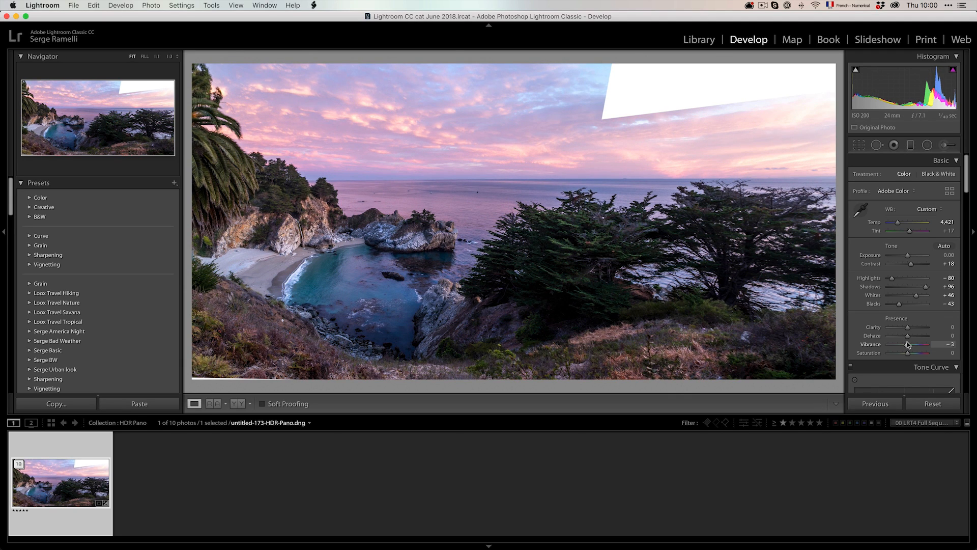
pyautogui.moveTo(916, 230); pyautogui.dragTo(908, 230)
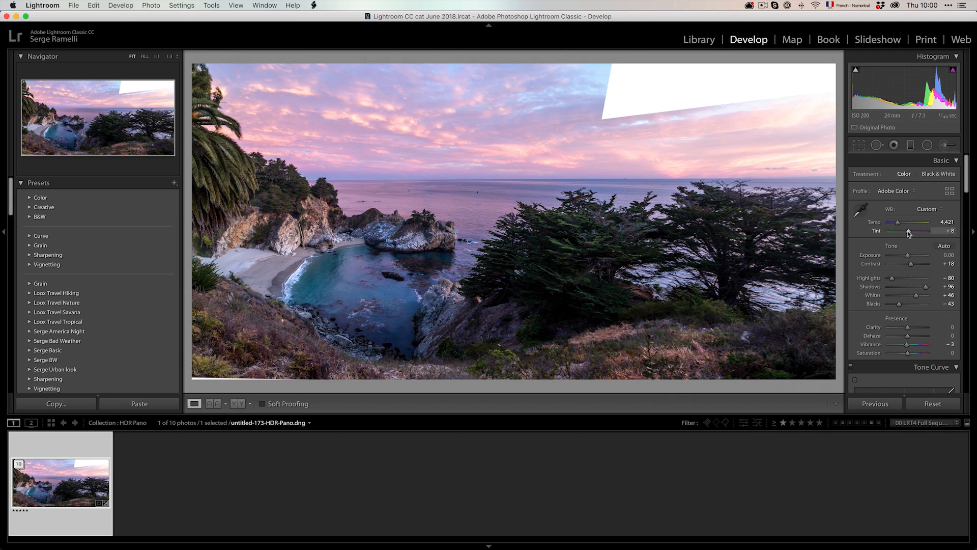
pyautogui.moveTo(908, 230); pyautogui.dragTo(902, 231)
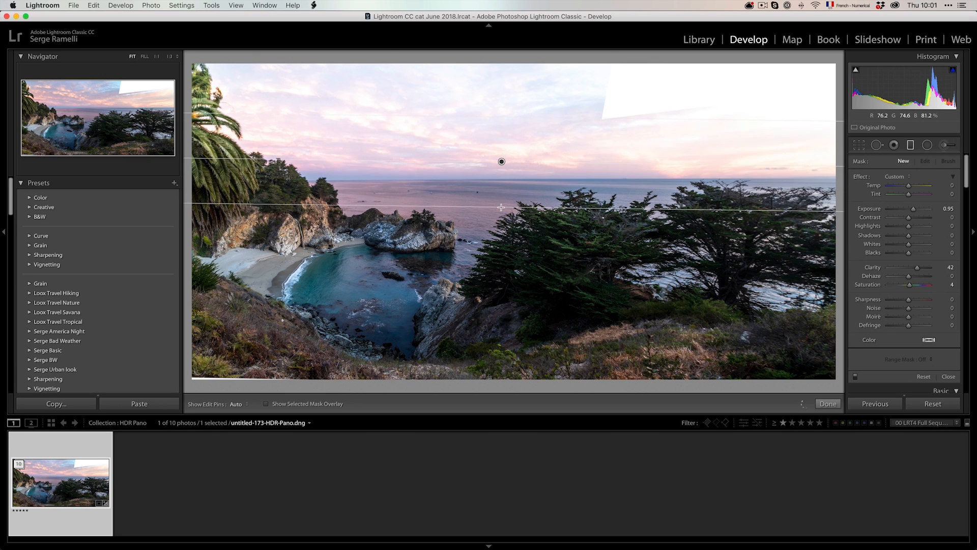
# Ease the sky gradient to +0.32 exposure, set Tint -2 and Contrast +41.
pyautogui.moveTo(919, 209); pyautogui.dragTo(910, 208)
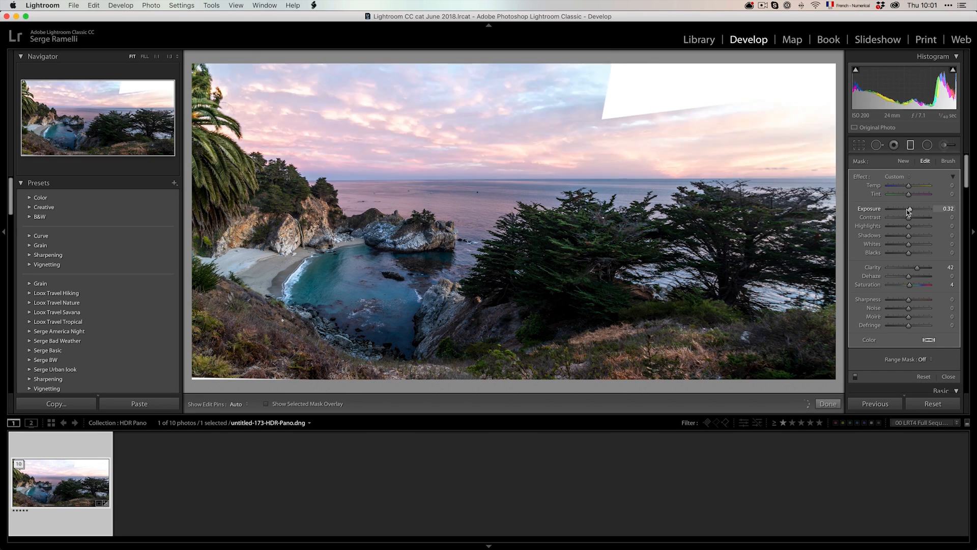
pyautogui.moveTo(908, 209); pyautogui.dragTo(905, 209)
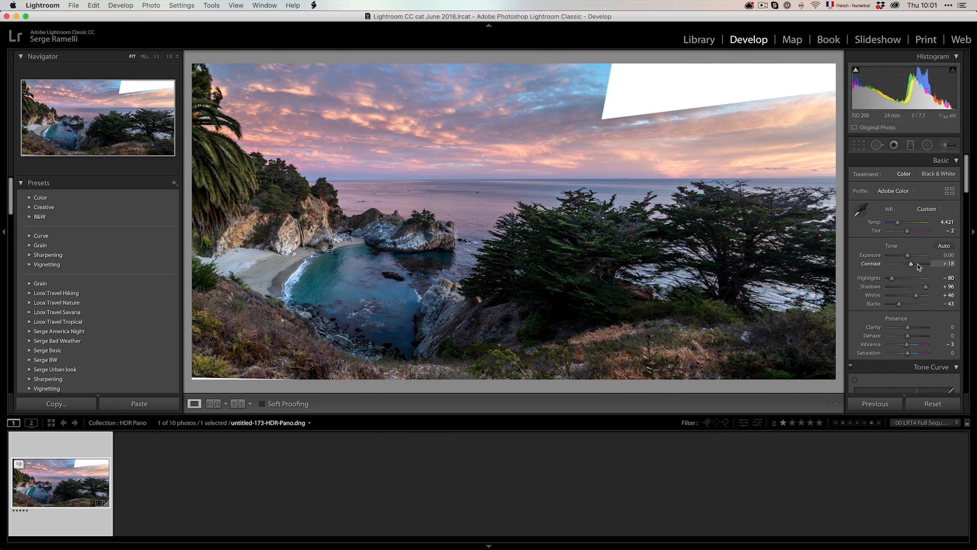
pyautogui.moveTo(893, 269); pyautogui.dragTo(910, 269)
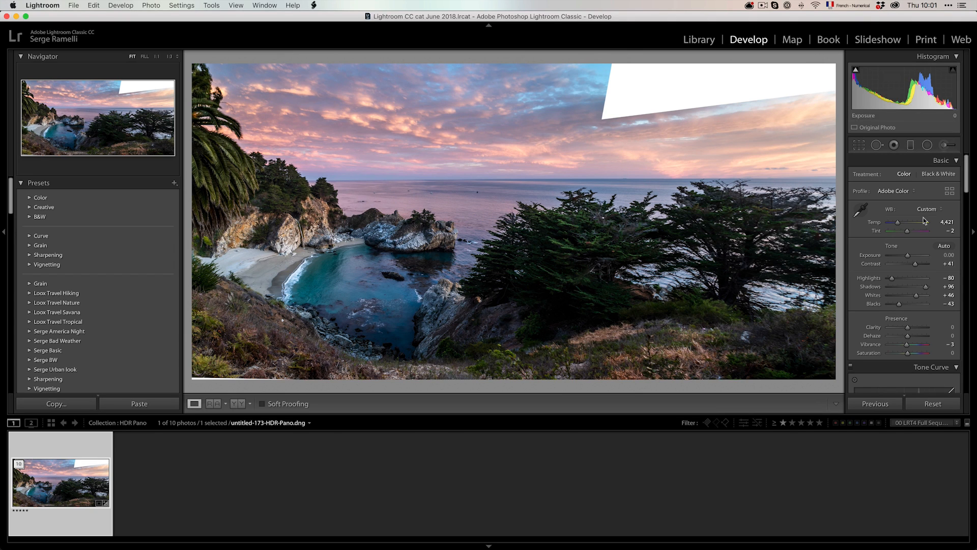
# Place a foreground graduated filter from the bottom edge at -1.57 exposure.
pyautogui.click(910, 145)
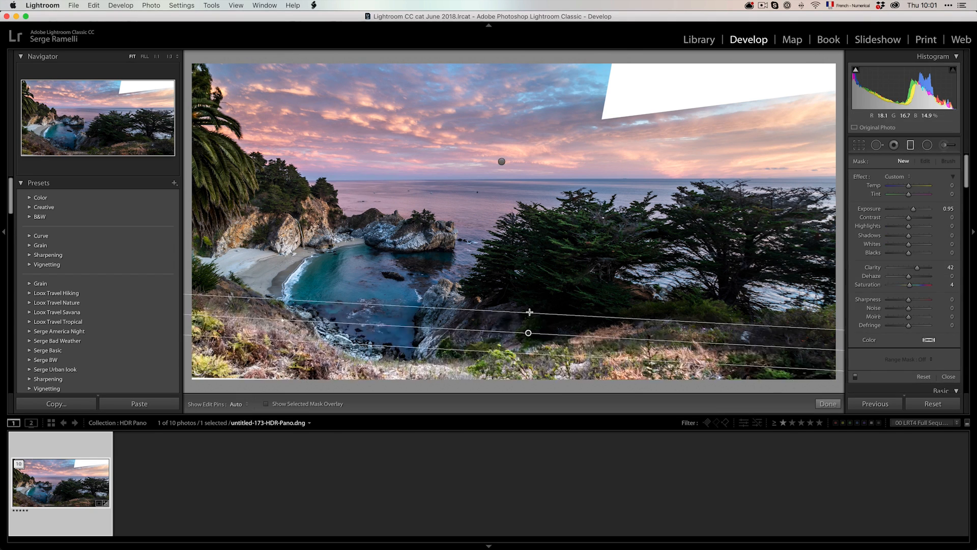
pyautogui.moveTo(914, 208); pyautogui.dragTo(902, 209)
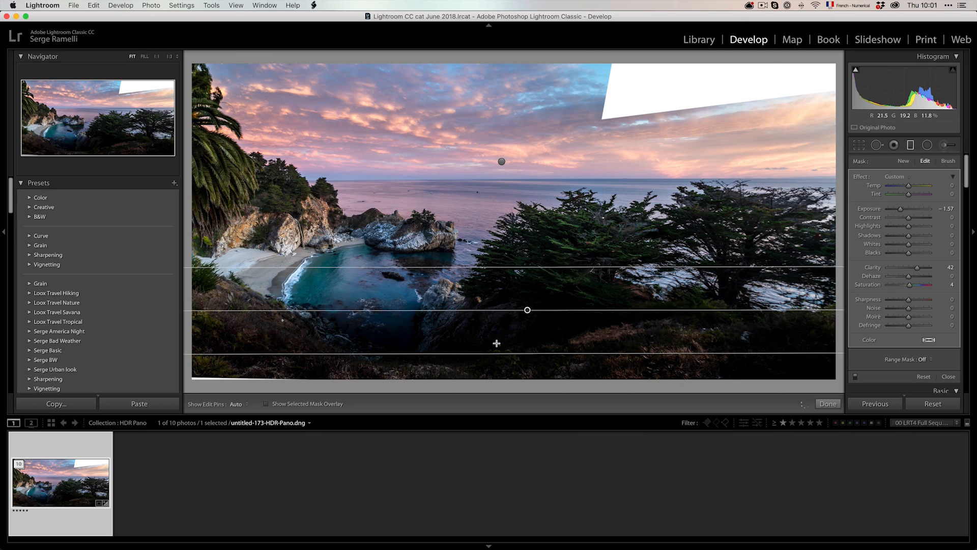
pyautogui.moveTo(526, 310); pyautogui.dragTo(527, 335)
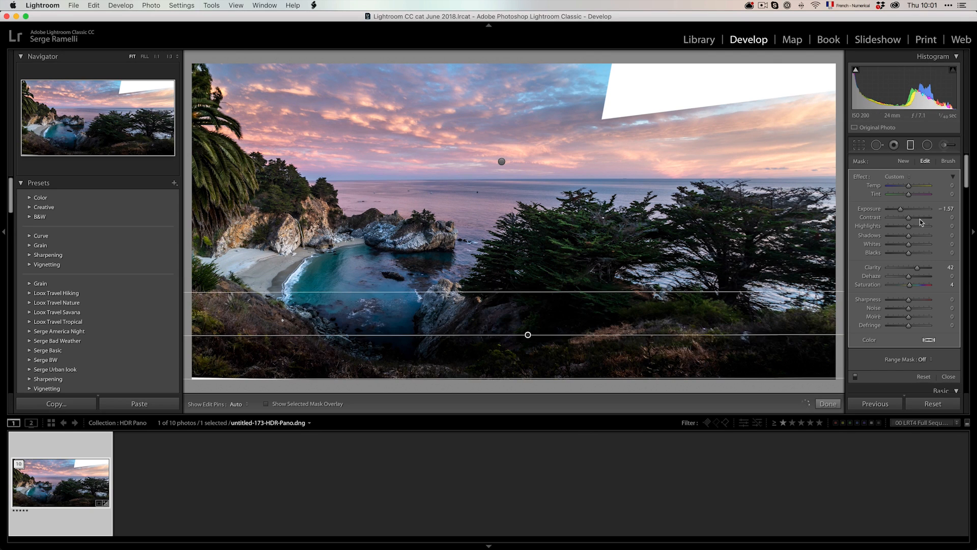
pyautogui.moveTo(910, 209); pyautogui.dragTo(925, 209)
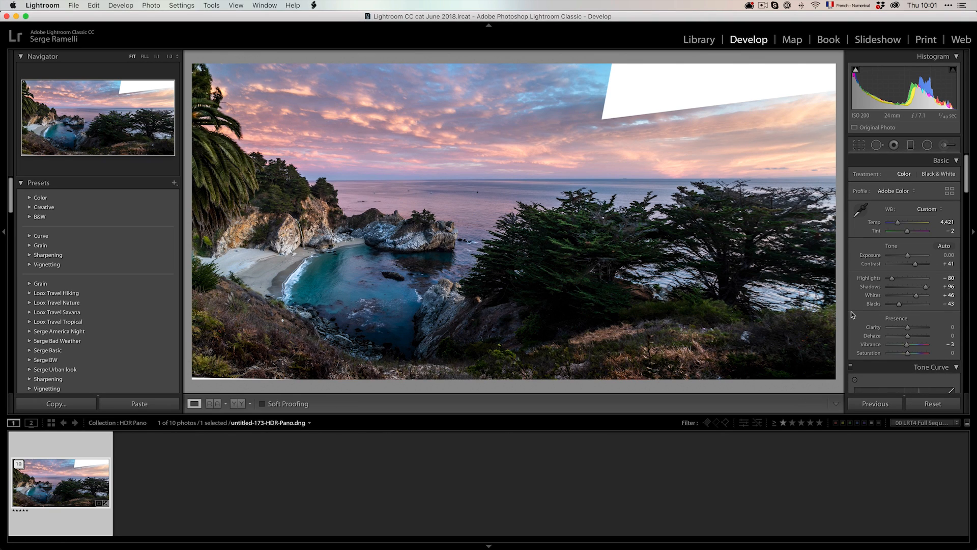
# Add an inverted radial filter over the sky with feather 100, temp 65, exposure 0.58.
pyautogui.click(927, 145)
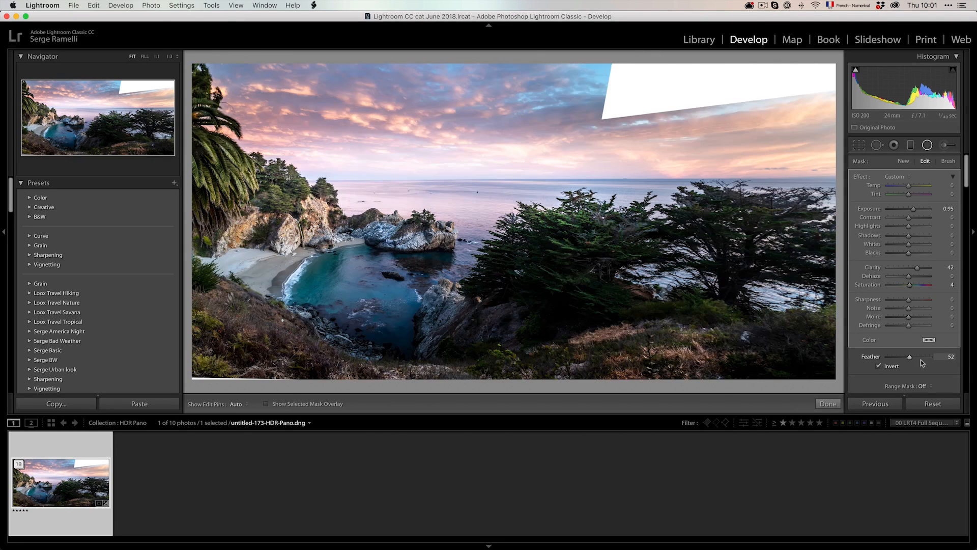
pyautogui.moveTo(919, 208); pyautogui.dragTo(910, 208)
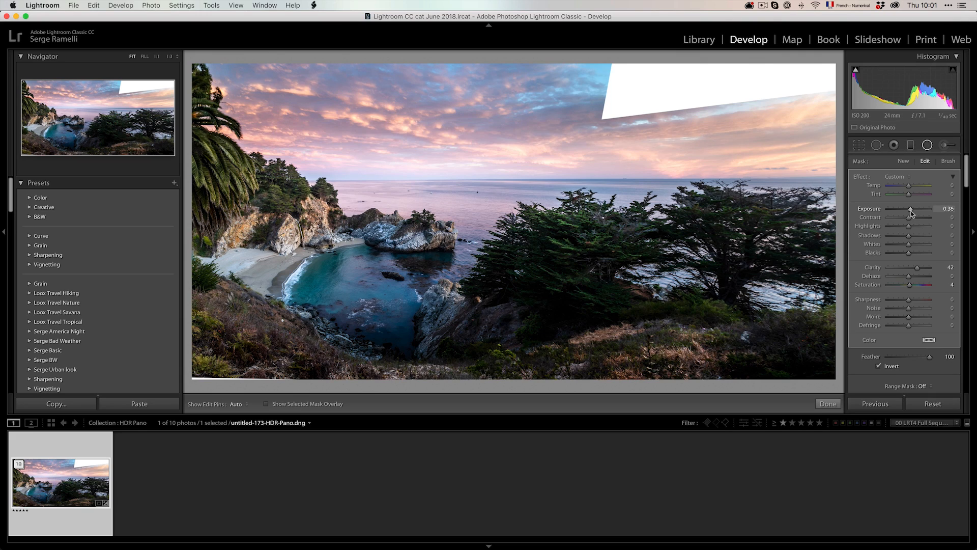
pyautogui.moveTo(908, 185); pyautogui.dragTo(921, 186)
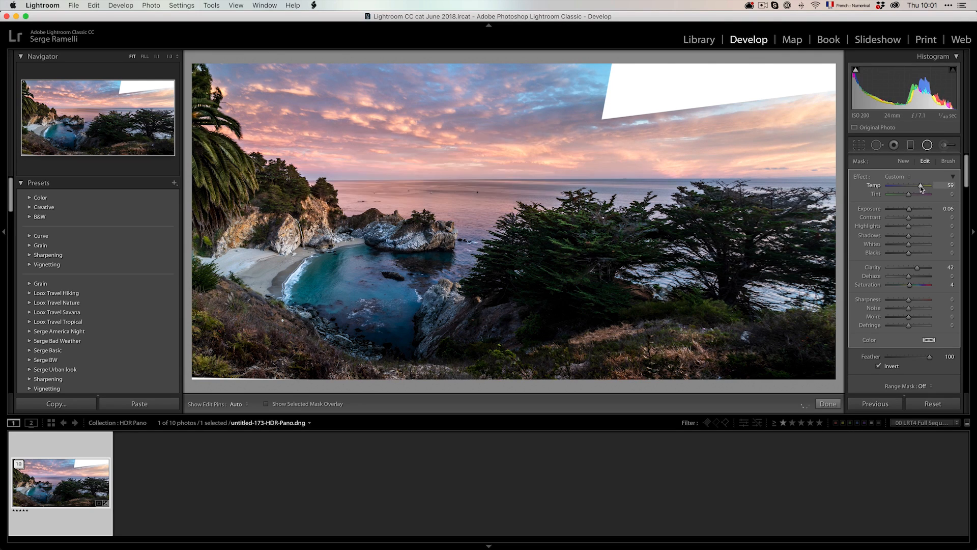
pyautogui.moveTo(919, 185); pyautogui.dragTo(921, 186)
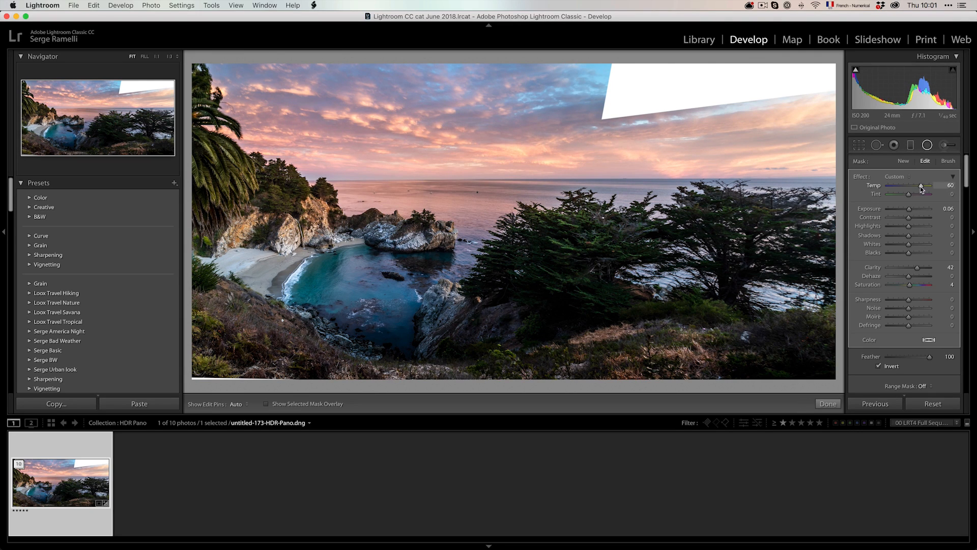
pyautogui.moveTo(904, 209); pyautogui.dragTo(912, 209)
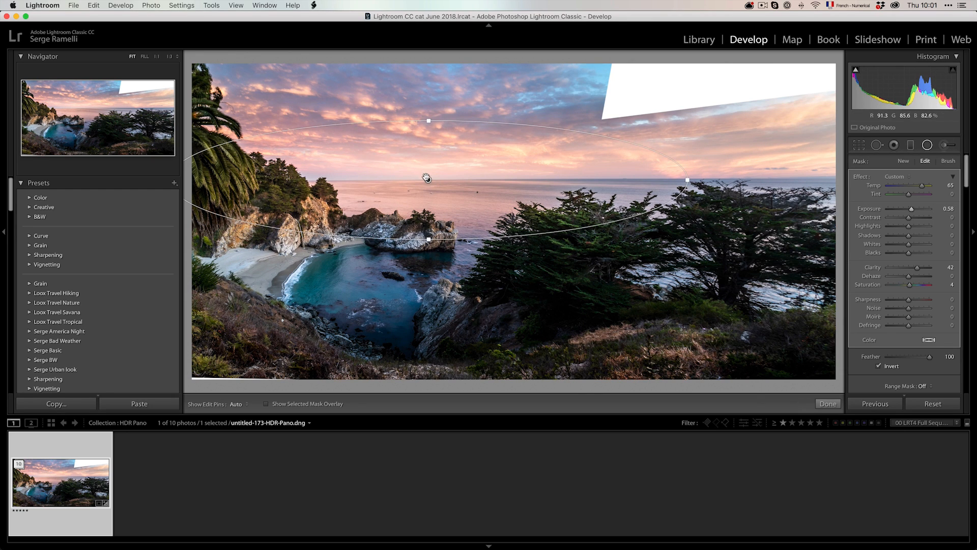
pyautogui.moveTo(428, 177); pyautogui.dragTo(433, 170)
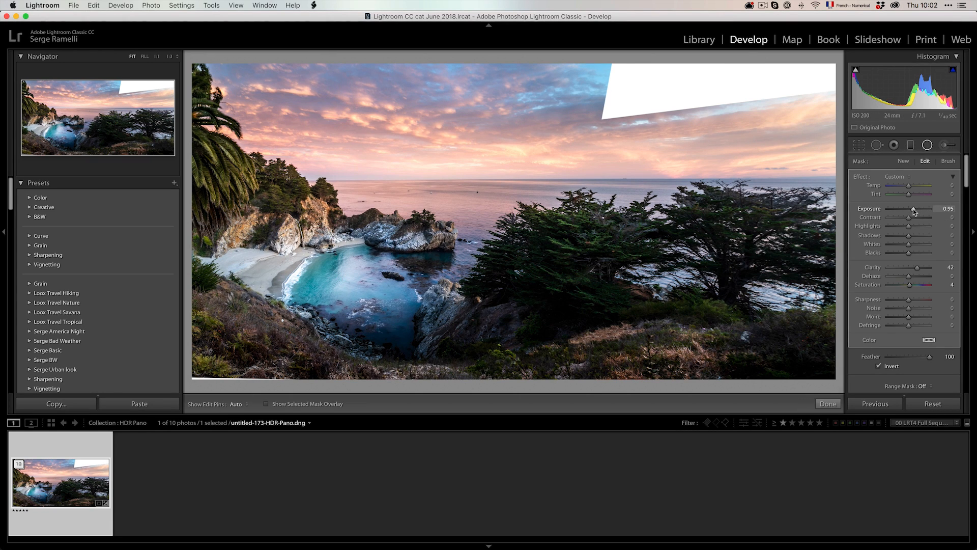
# Draw a second radial ellipse around the cove with exposure 0.57.
pyautogui.moveTo(914, 209); pyautogui.dragTo(911, 208)
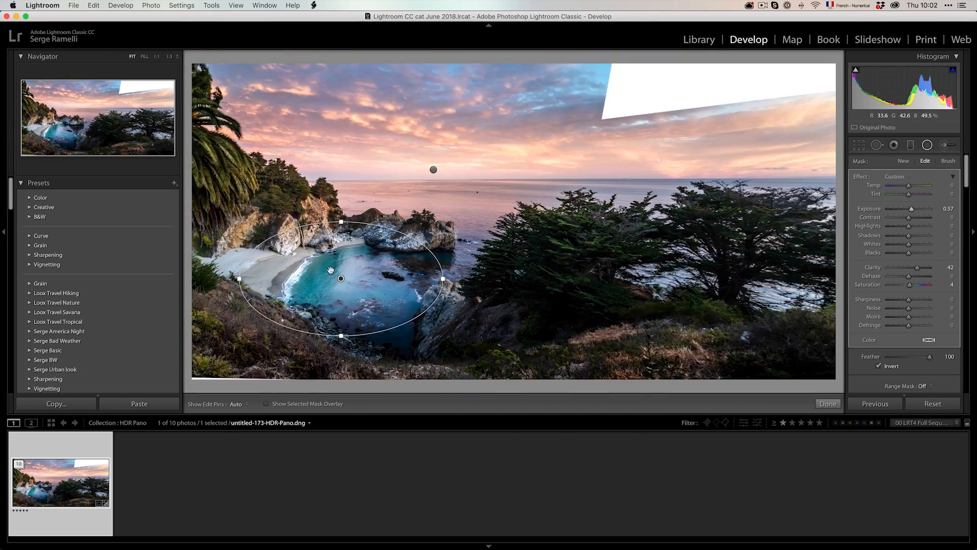
pyautogui.click(827, 403)
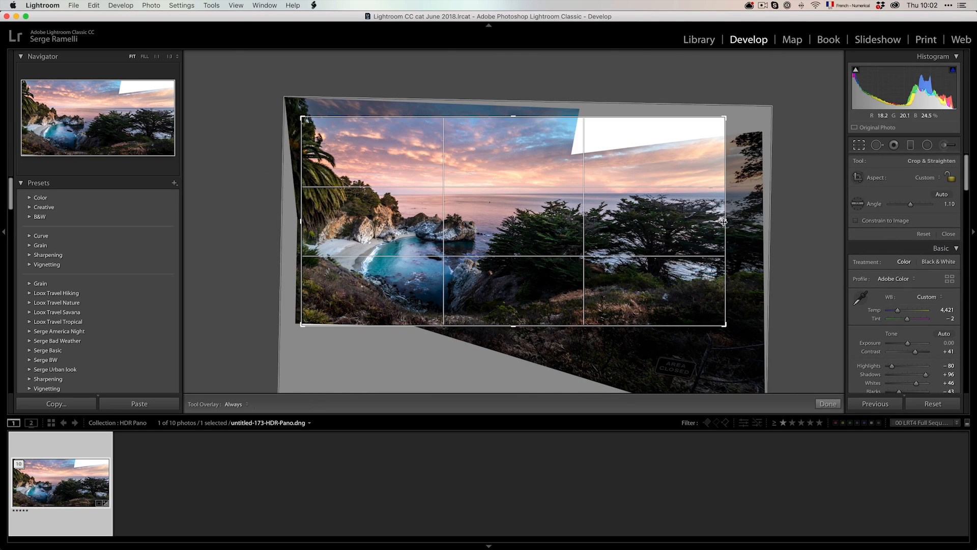
# Apply the 1.10° straightened crop, inspect the trees at 1:1, then return to Fit.
pyautogui.click(827, 403)
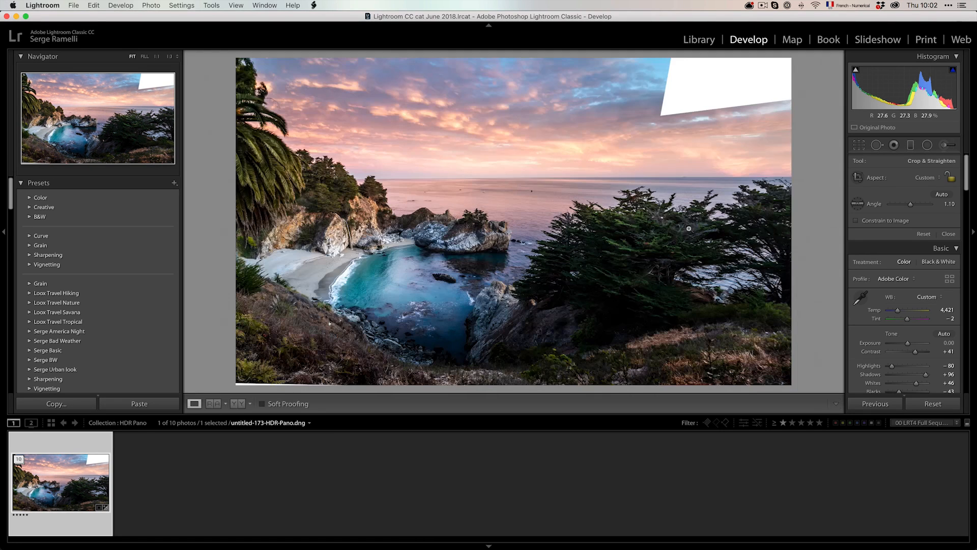
pyautogui.click(948, 233)
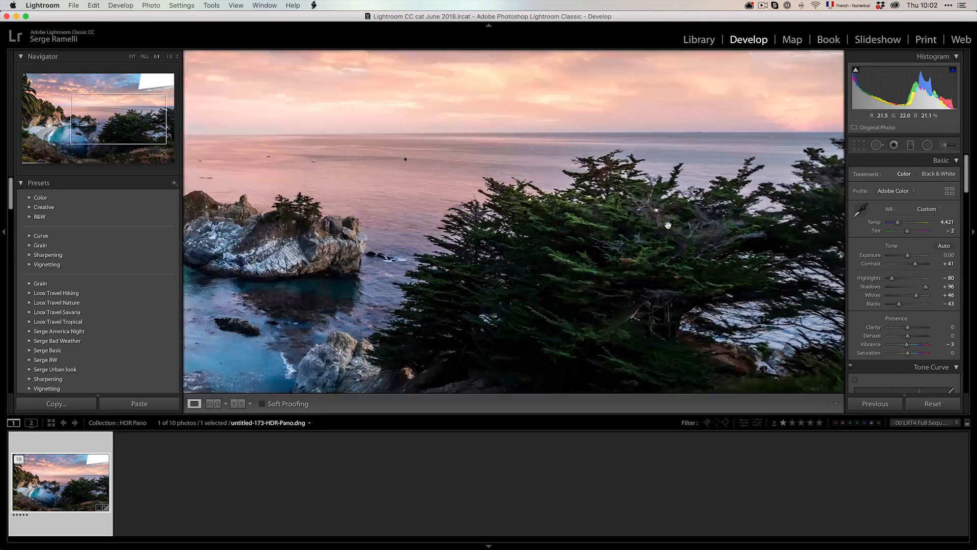
pyautogui.click(133, 56)
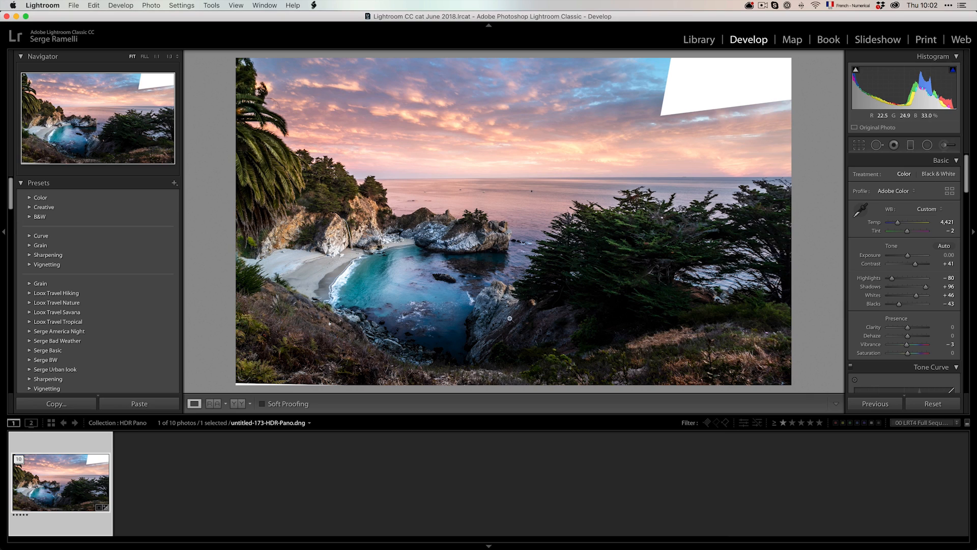
pyautogui.moveTo(829, 311)
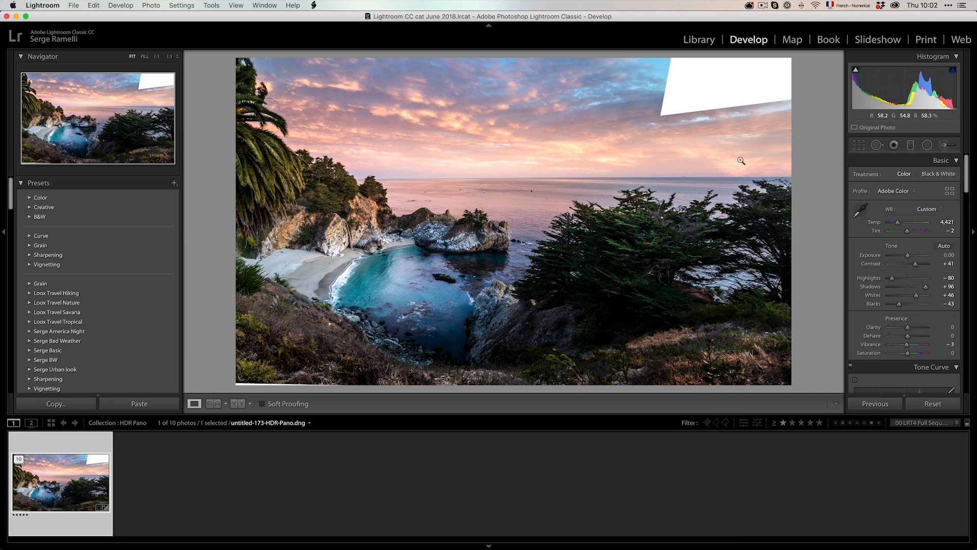
# At 1:1 zoom, set luminance noise reduction to 8 and sharpening masking to 48.
pyautogui.click(930, 164)
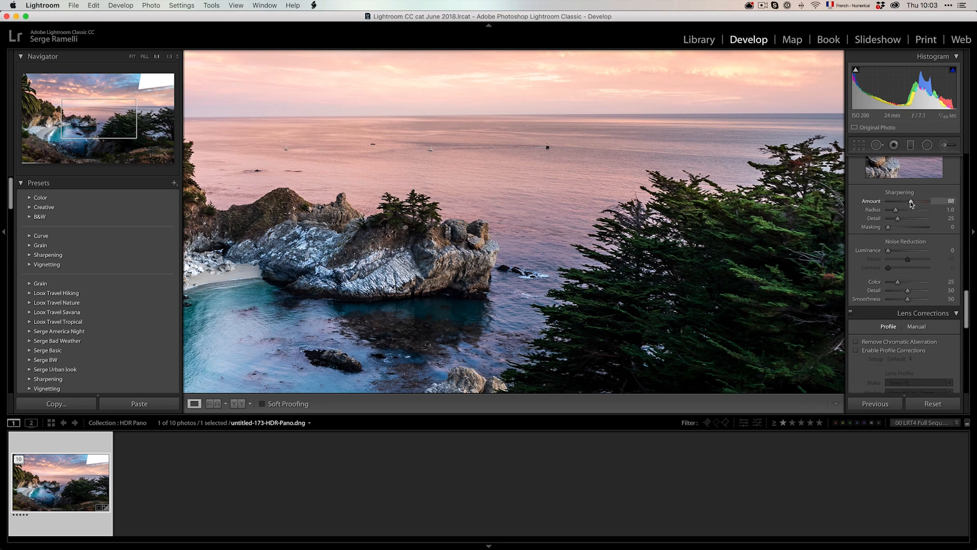
pyautogui.moveTo(889, 228)
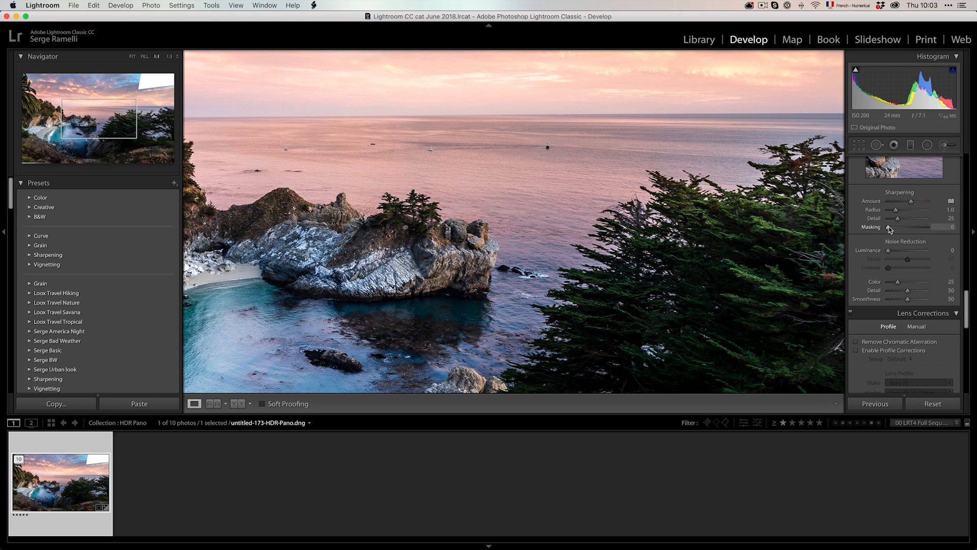
pyautogui.moveTo(891, 250); pyautogui.dragTo(904, 249)
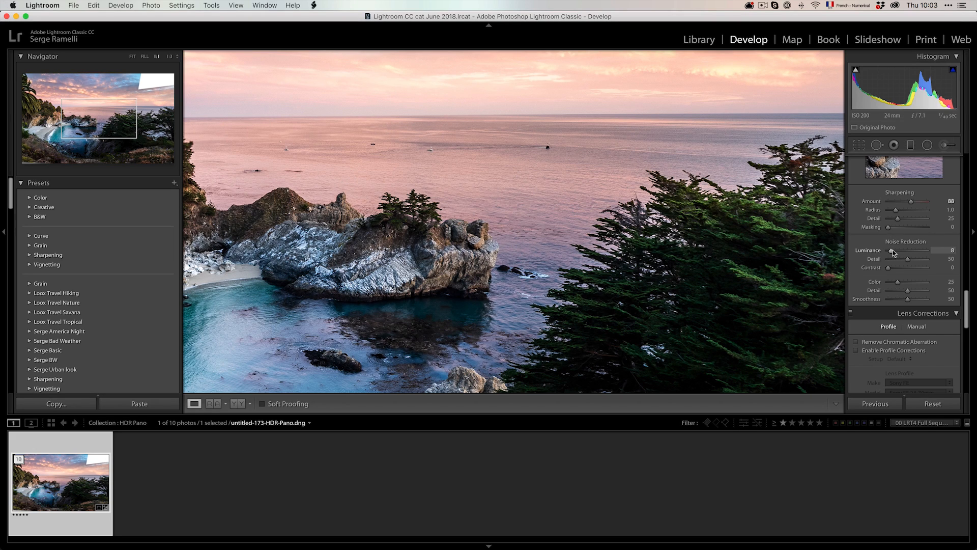
pyautogui.moveTo(888, 227); pyautogui.dragTo(909, 227)
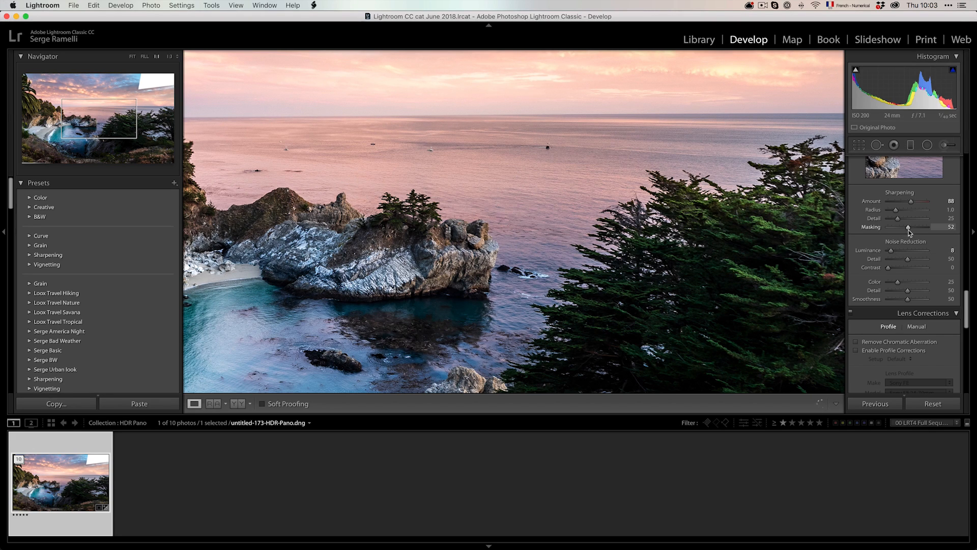
pyautogui.moveTo(909, 227); pyautogui.dragTo(907, 227)
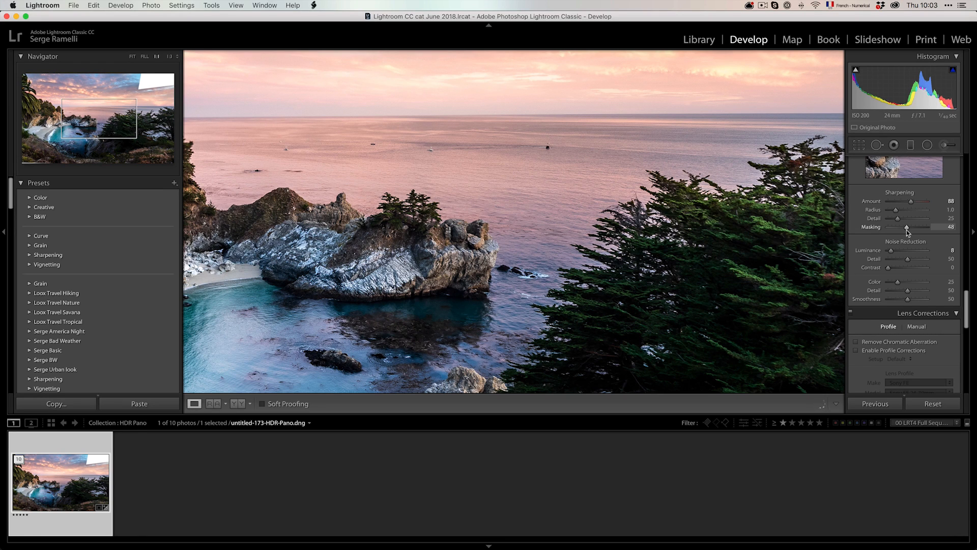
pyautogui.click(132, 56)
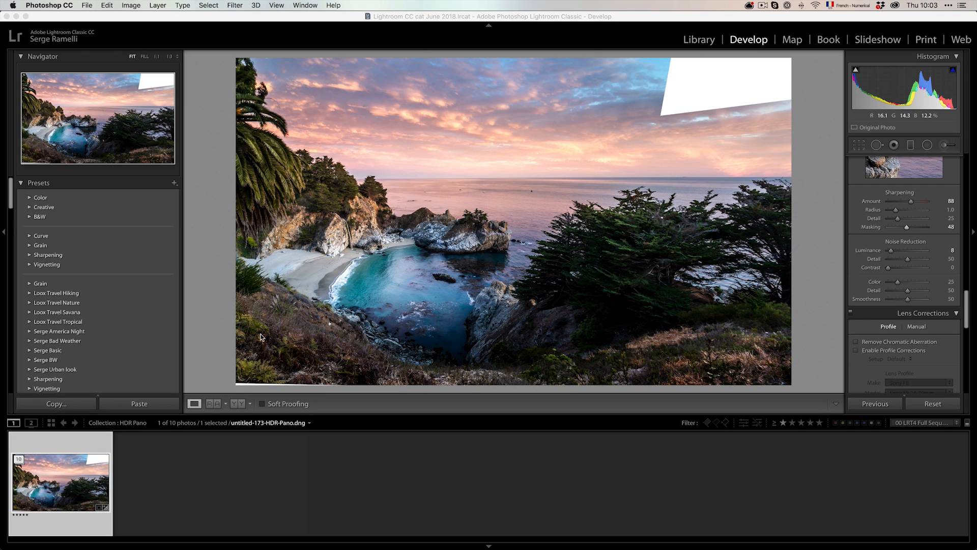
pyautogui.moveTo(406, 227)
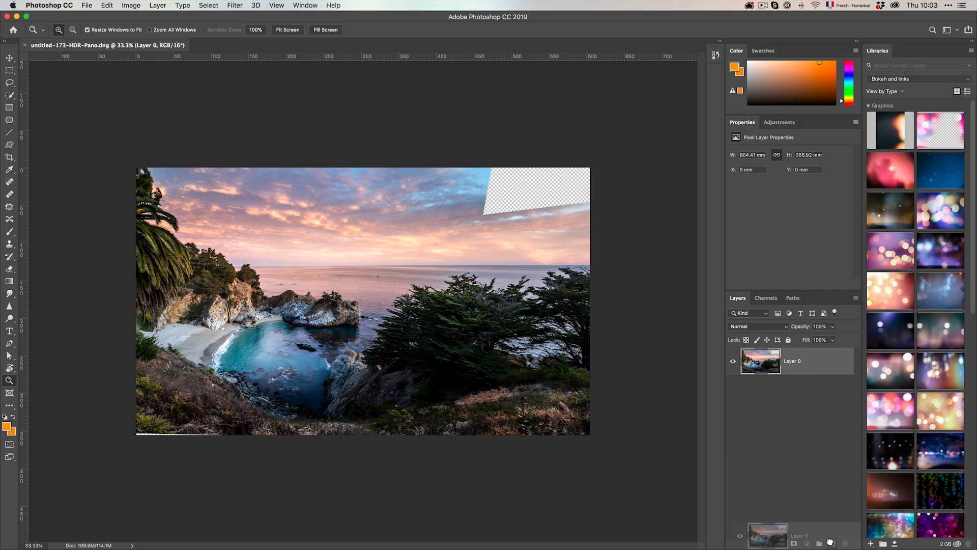
# Duplicate the panorama layer with Cmd+J and pick the Polygonal Lasso tool.
pyautogui.press('cmd+j')
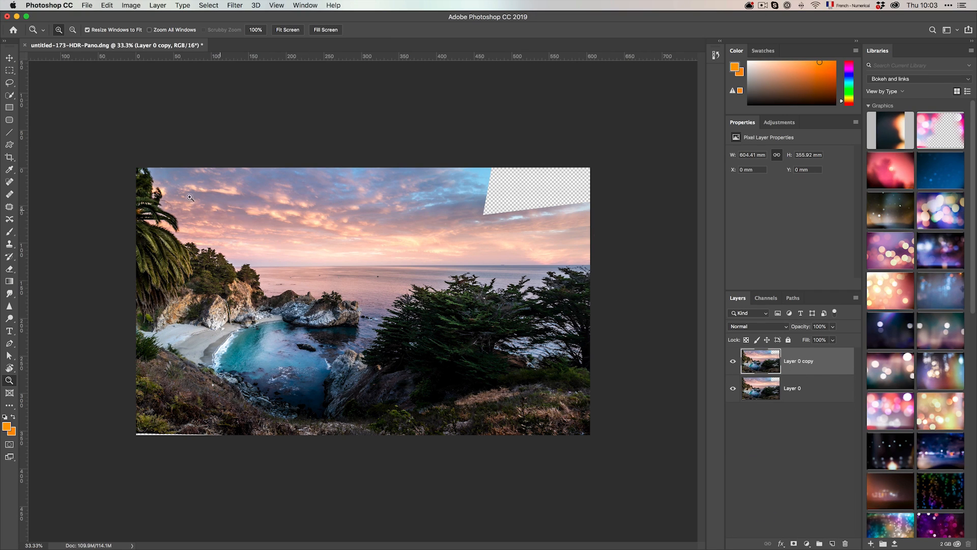
pyautogui.moveTo(36, 93)
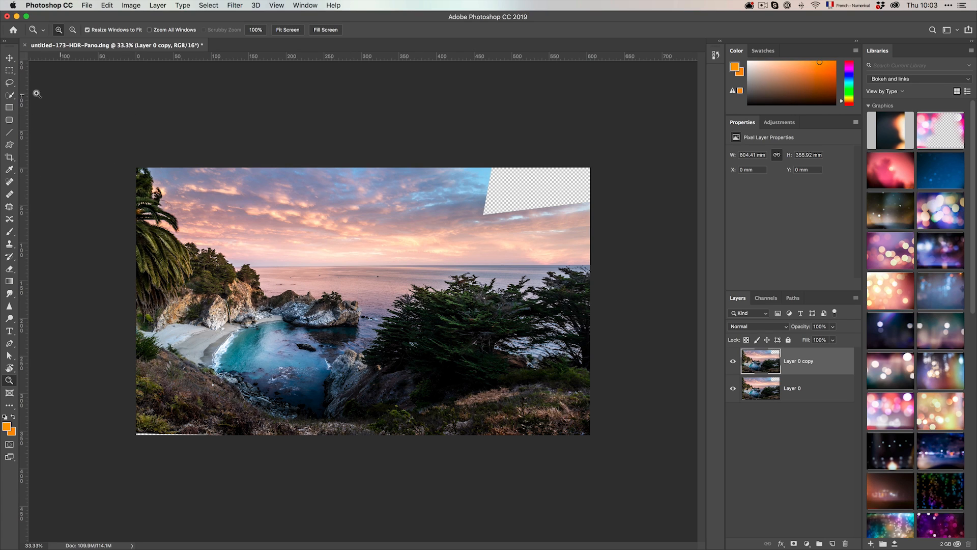
pyautogui.click(9, 83)
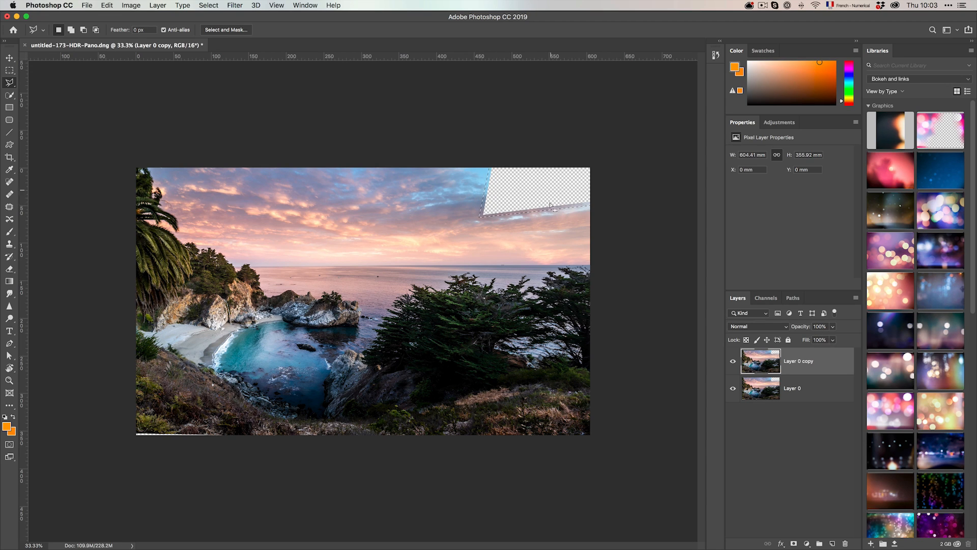
# Content-aware fill the corner, excluding foreground from sampling, with Very High colour adaptation.
pyautogui.click(107, 6)
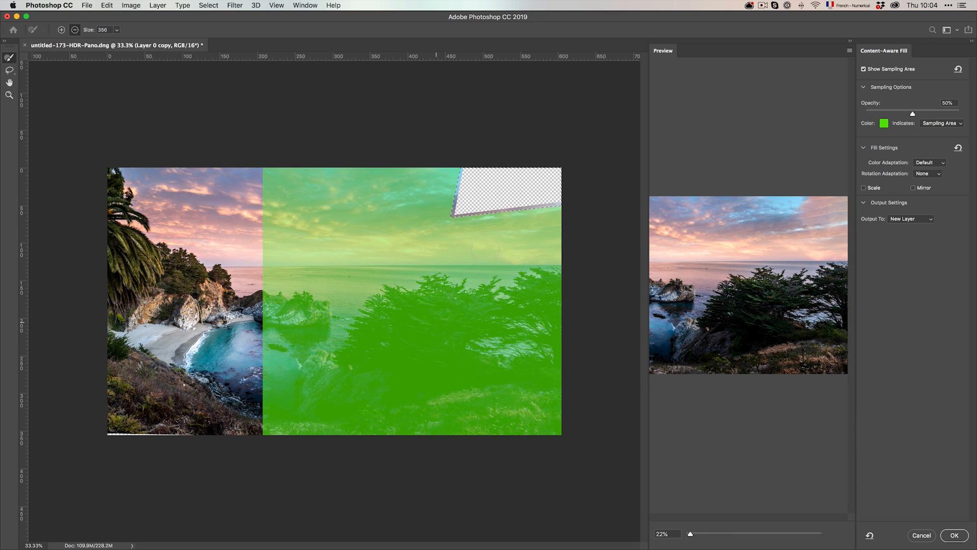
pyautogui.moveTo(69, 96)
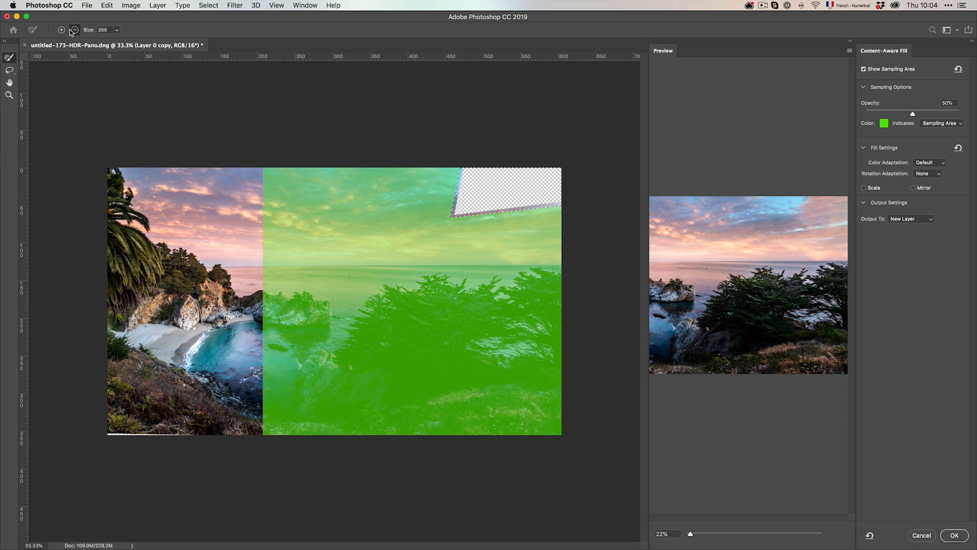
pyautogui.moveTo(74, 29)
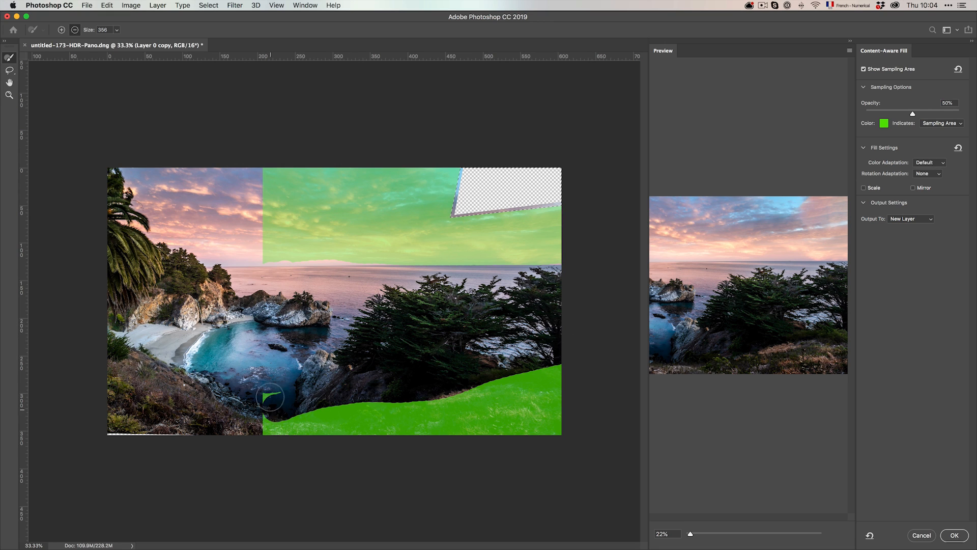
pyautogui.moveTo(271, 396); pyautogui.dragTo(286, 418)
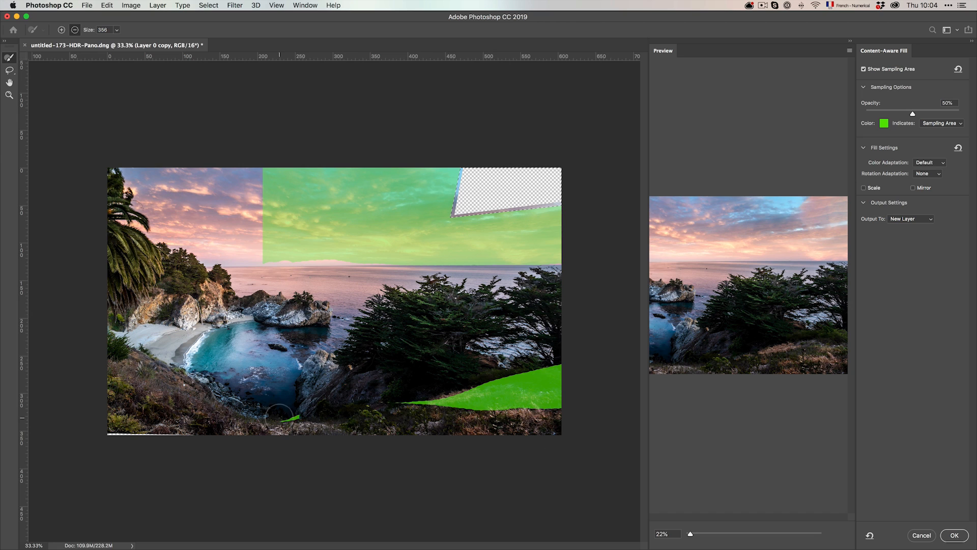
pyautogui.moveTo(280, 415); pyautogui.dragTo(545, 402)
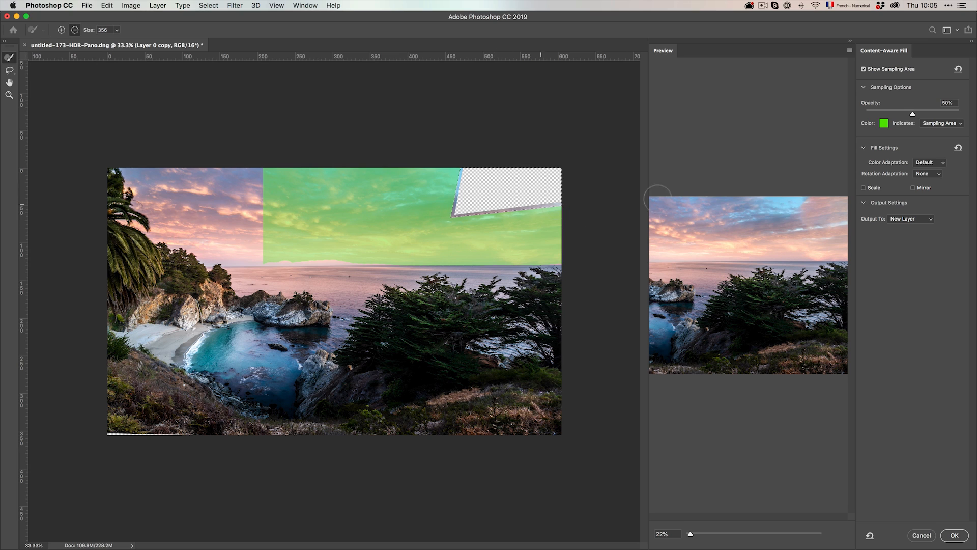
pyautogui.click(929, 162)
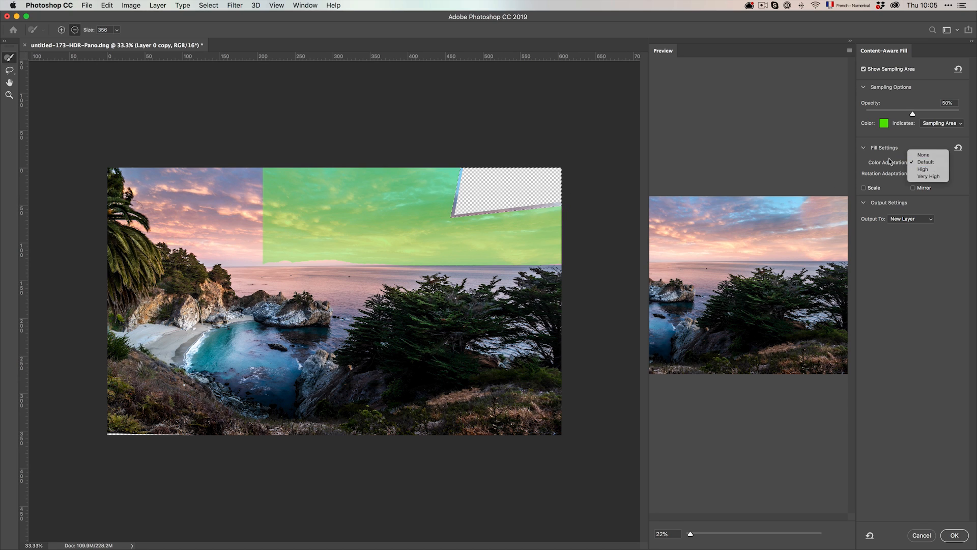
pyautogui.click(928, 175)
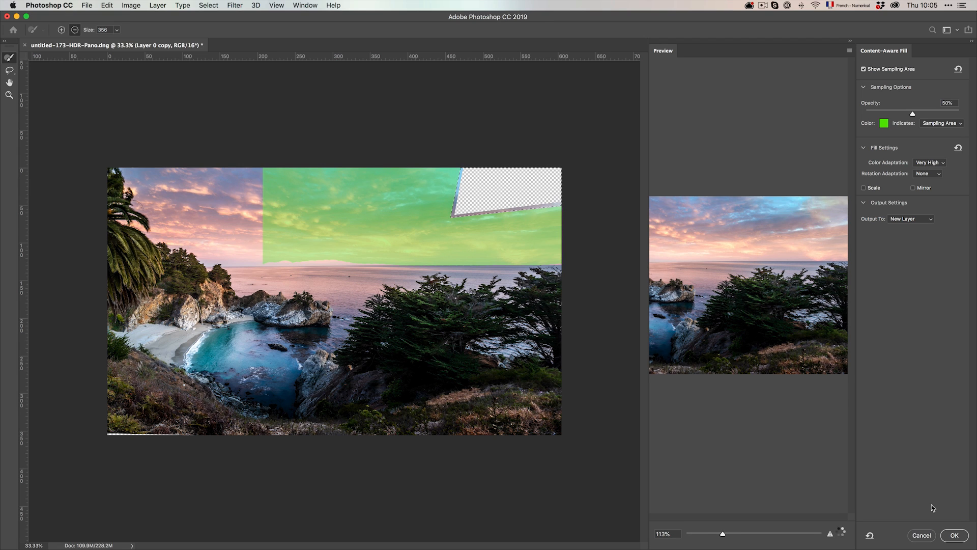
pyautogui.click(953, 535)
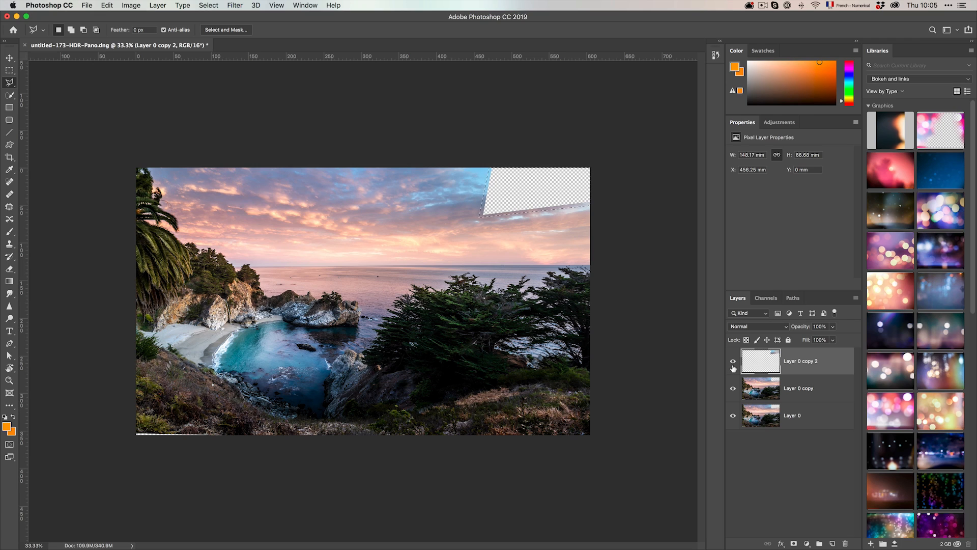
# Deselect the filled sky corner and switch to the Crop tool.
pyautogui.click(732, 363)
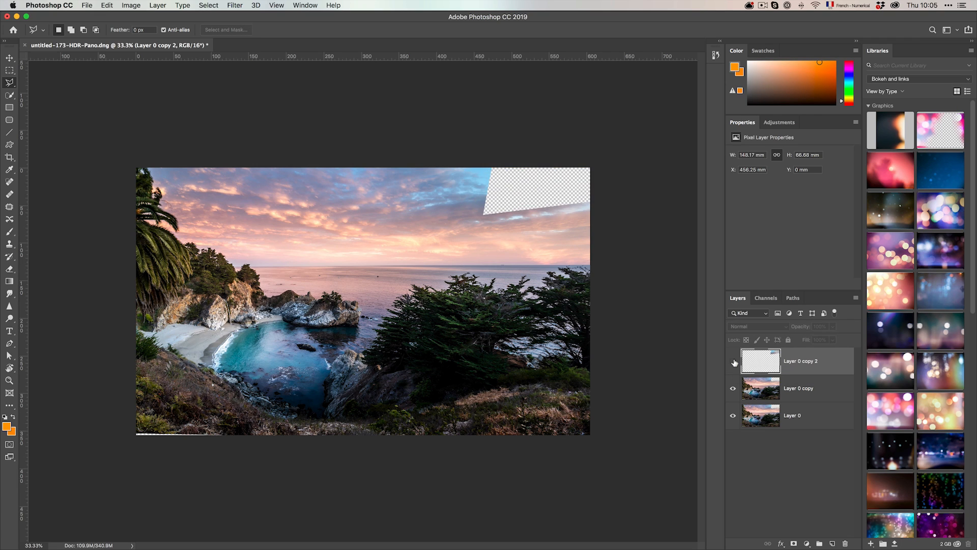
pyautogui.click(9, 157)
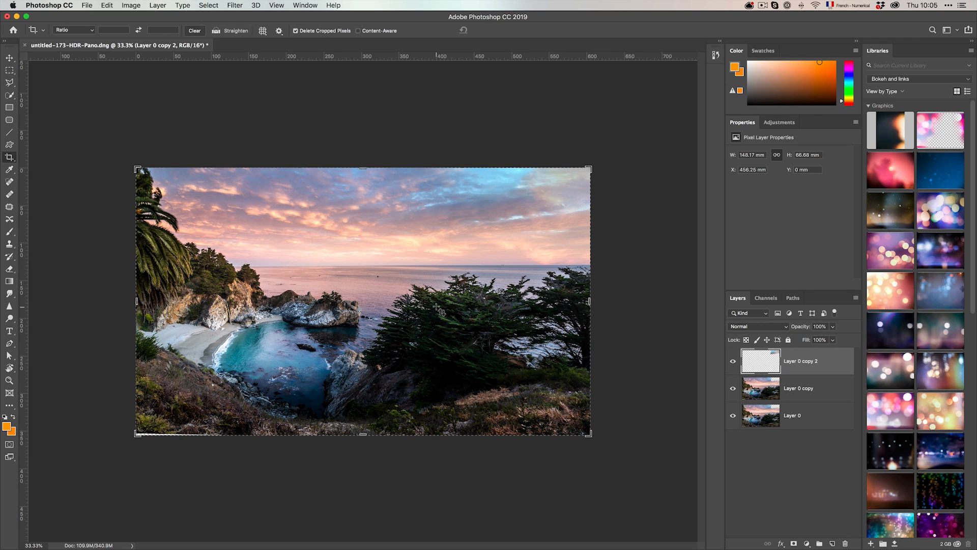
pyautogui.moveTo(436, 310)
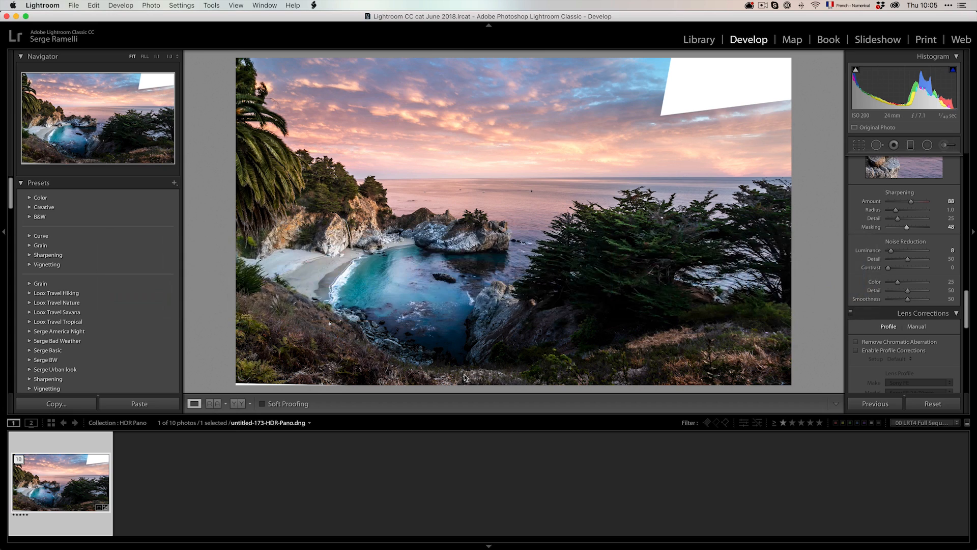
pyautogui.moveTo(647, 142)
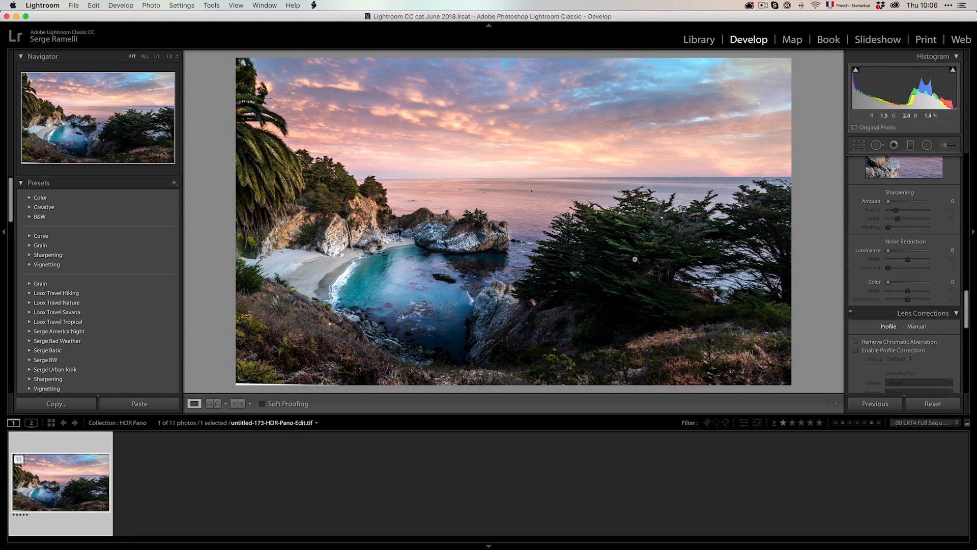
# Start cropping the returned Edit TIFF panorama with its filled sky corner.
pyautogui.click(859, 145)
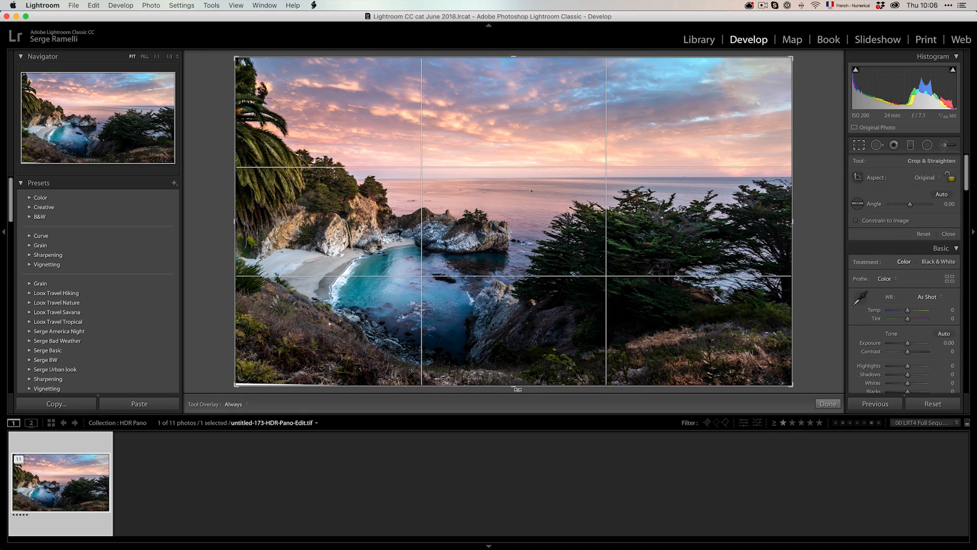